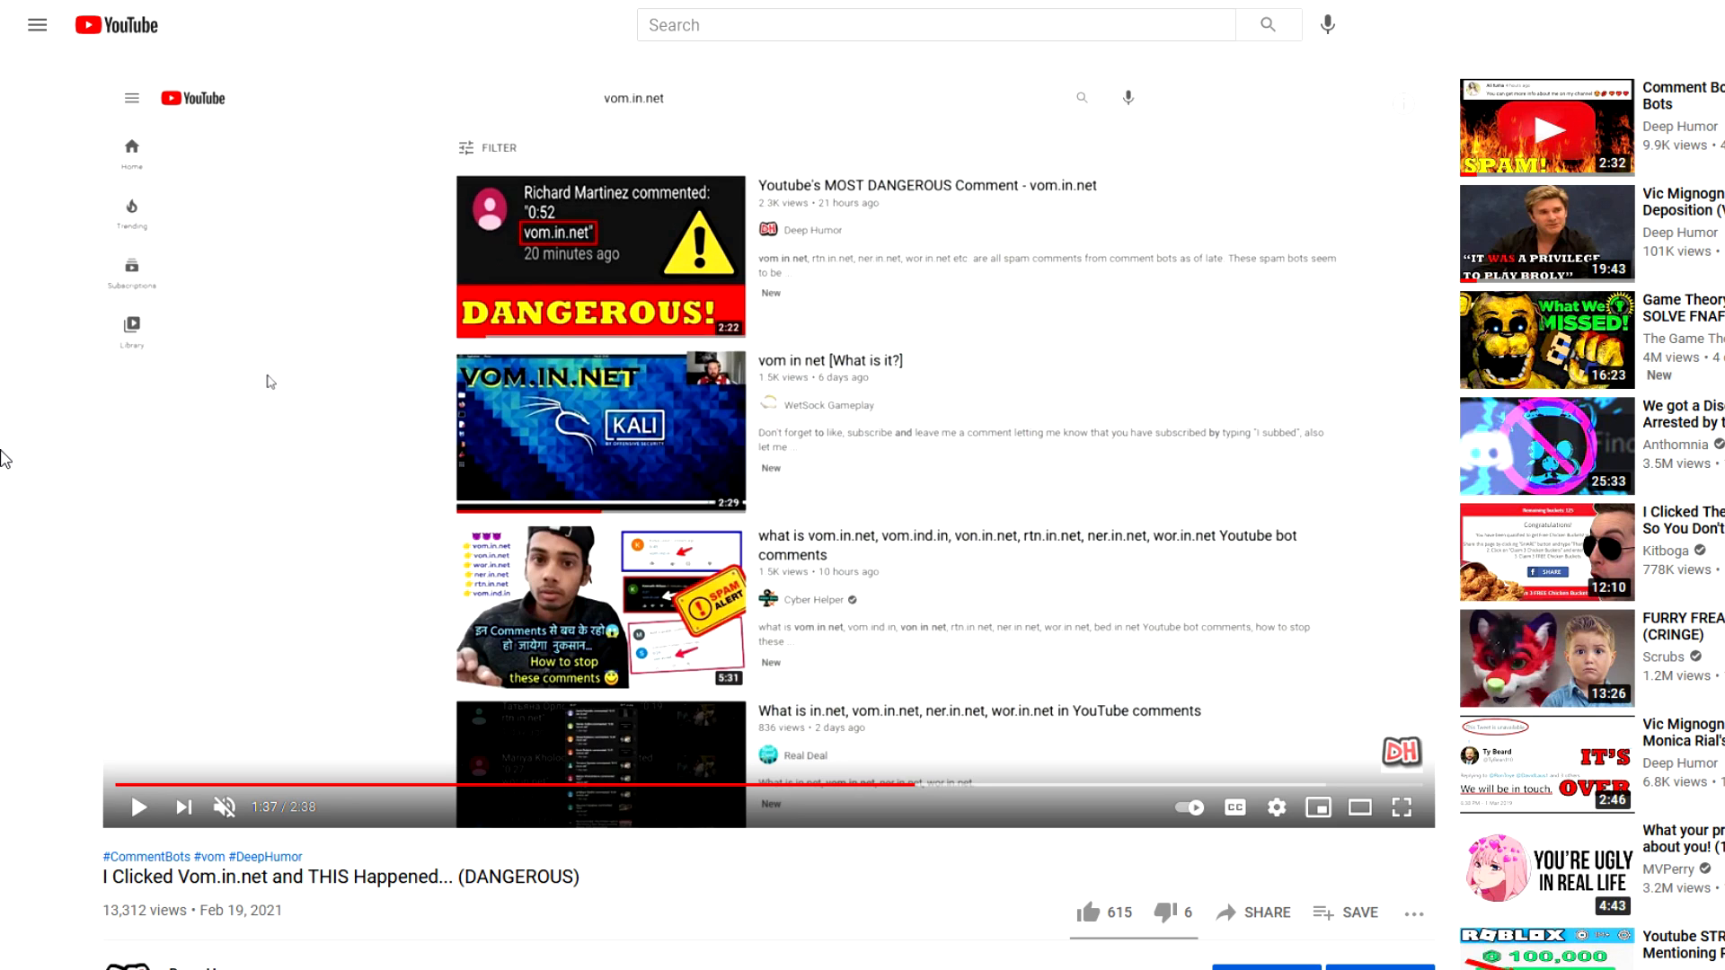
# Scroll through the YouTube search results for vom.in.net spam-link videos.
pyautogui.scroll(-3)
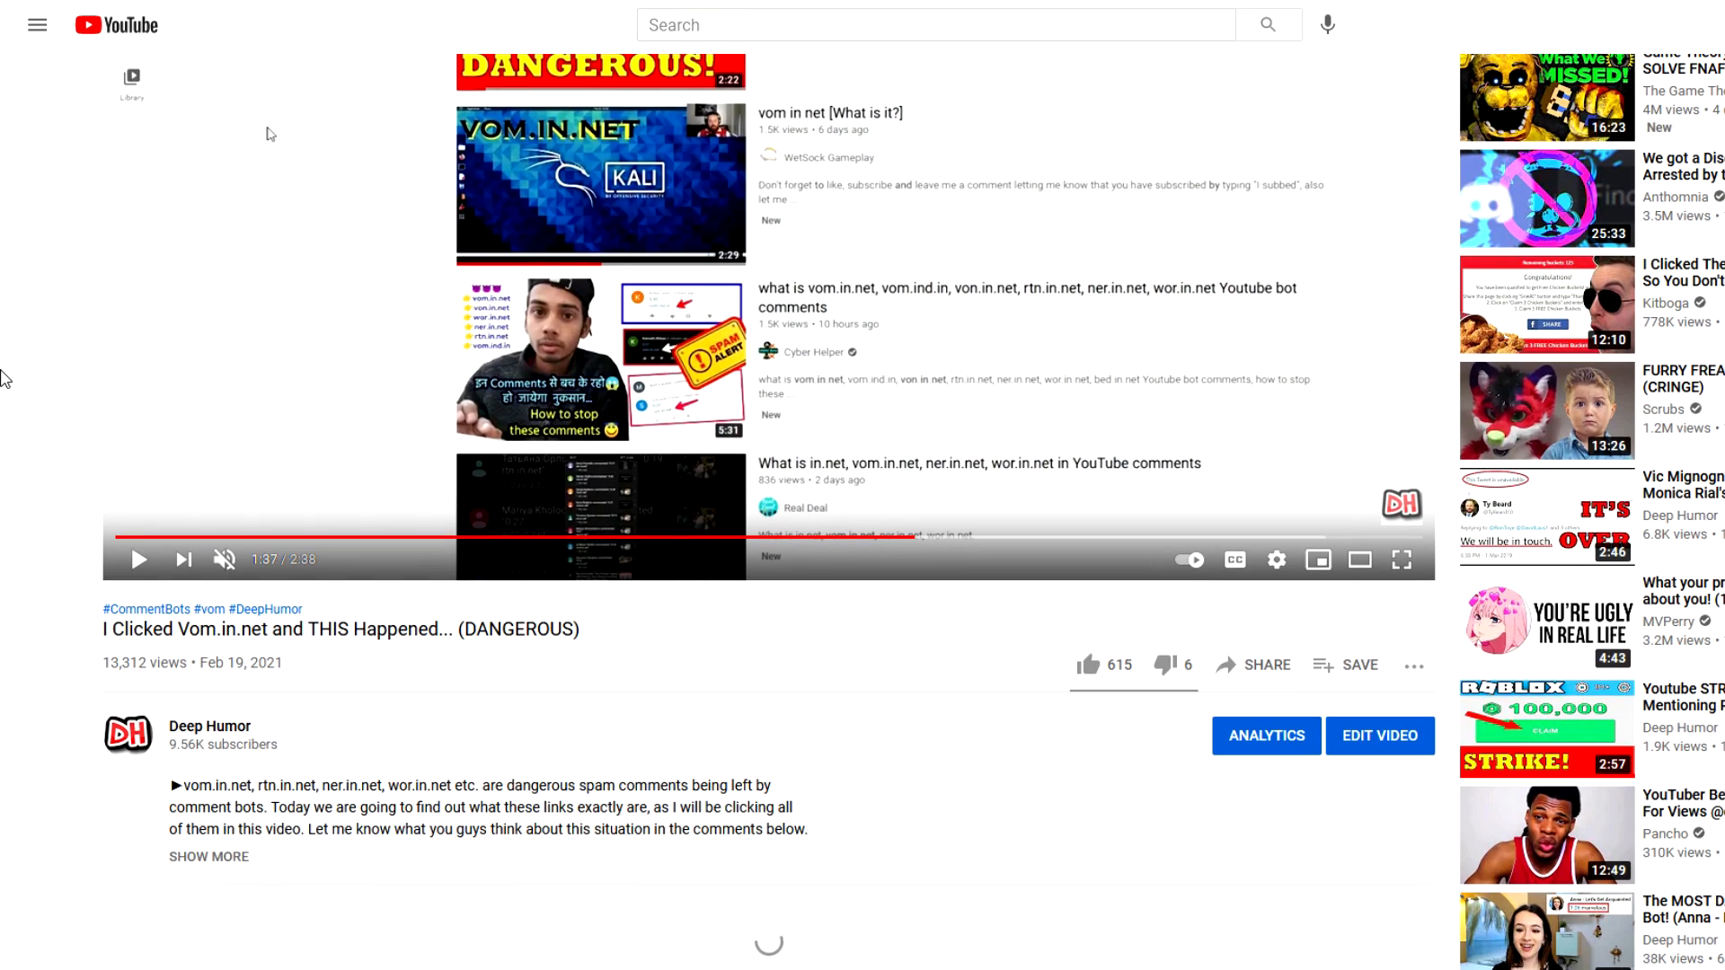
pyautogui.scroll(-3)
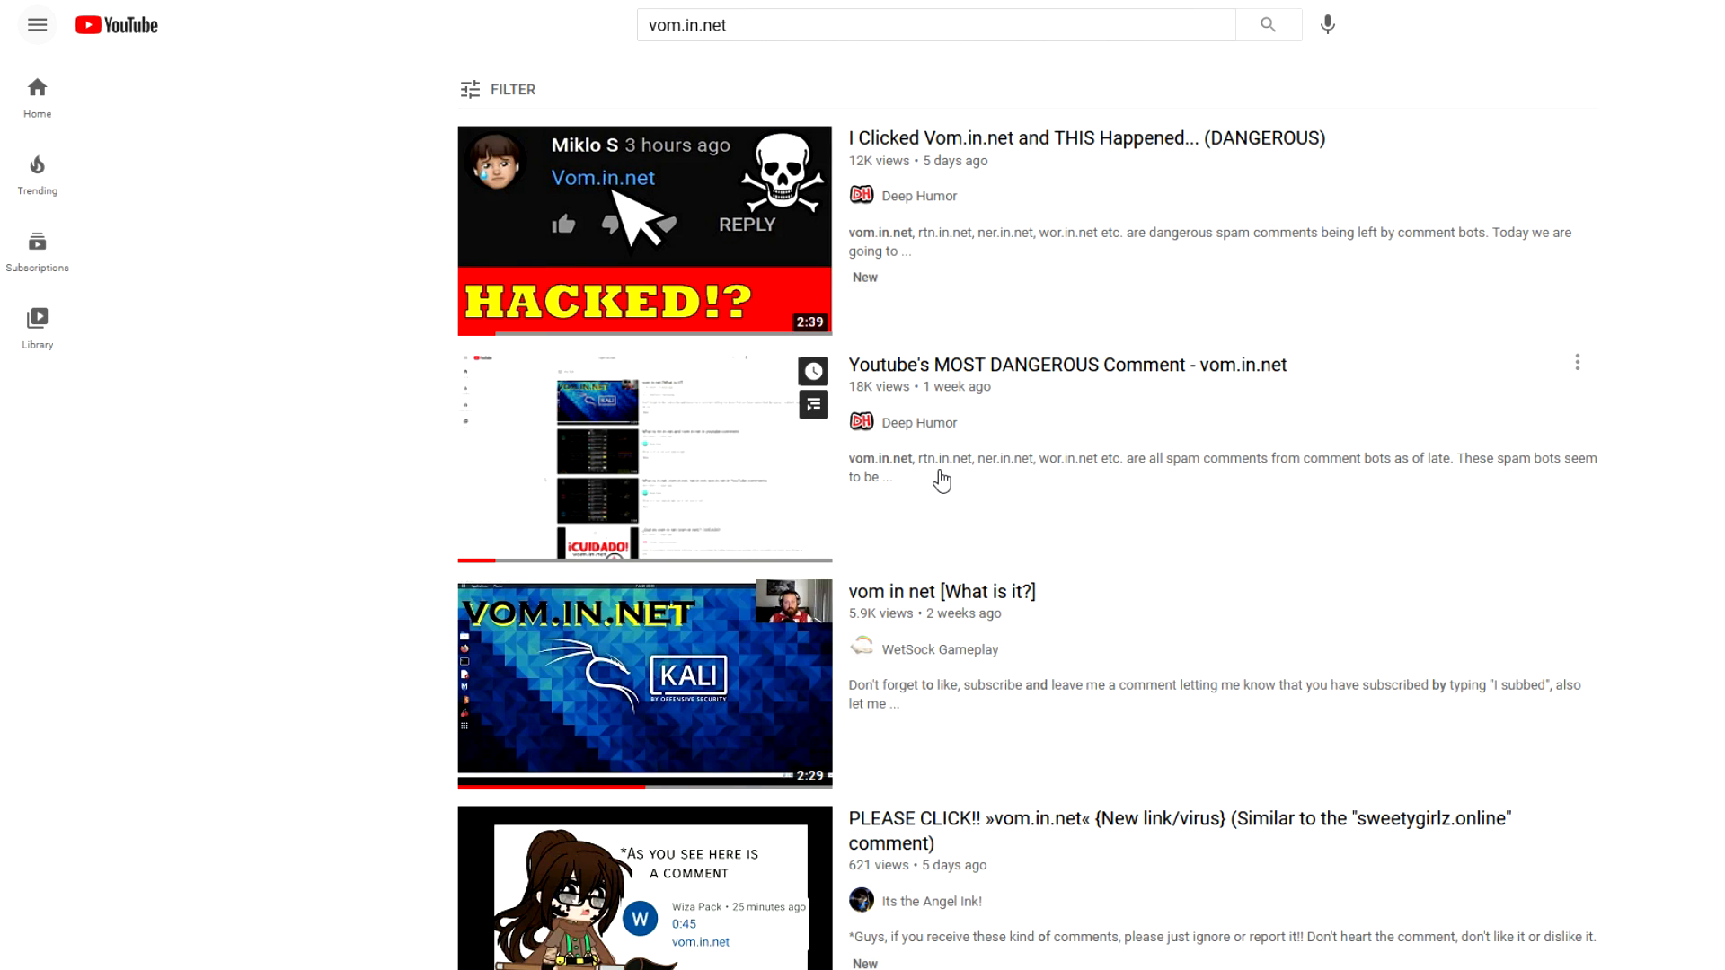
pyautogui.moveTo(1010, 479)
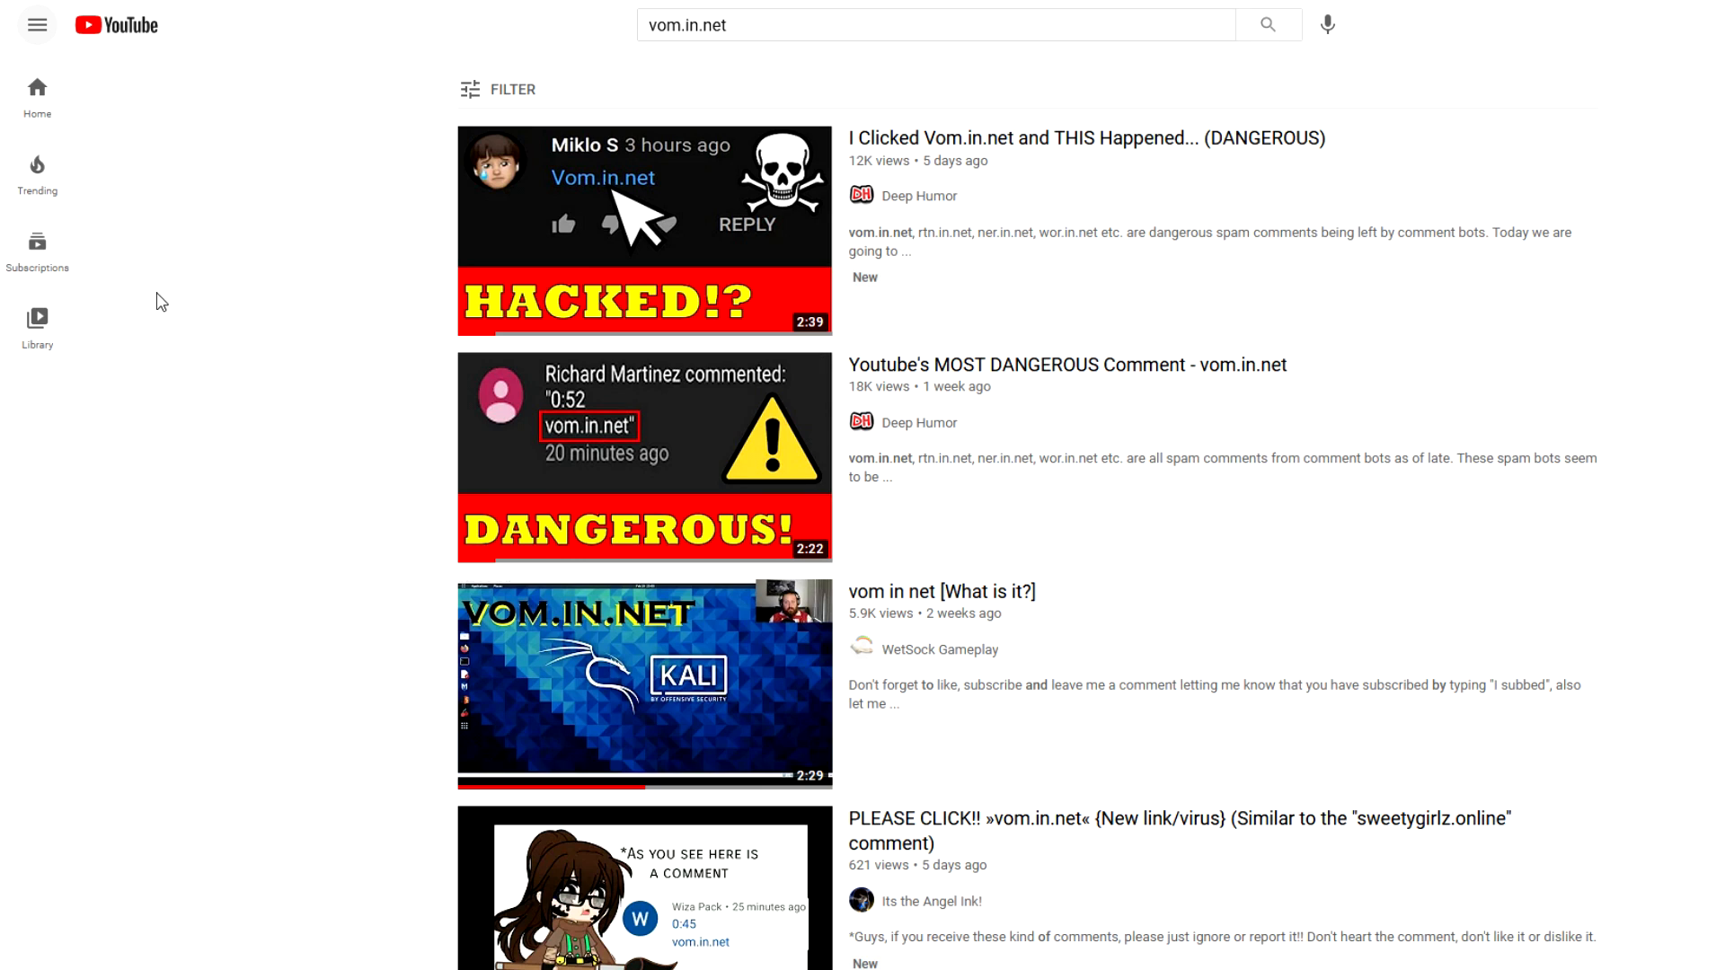
pyautogui.moveTo(176, 283)
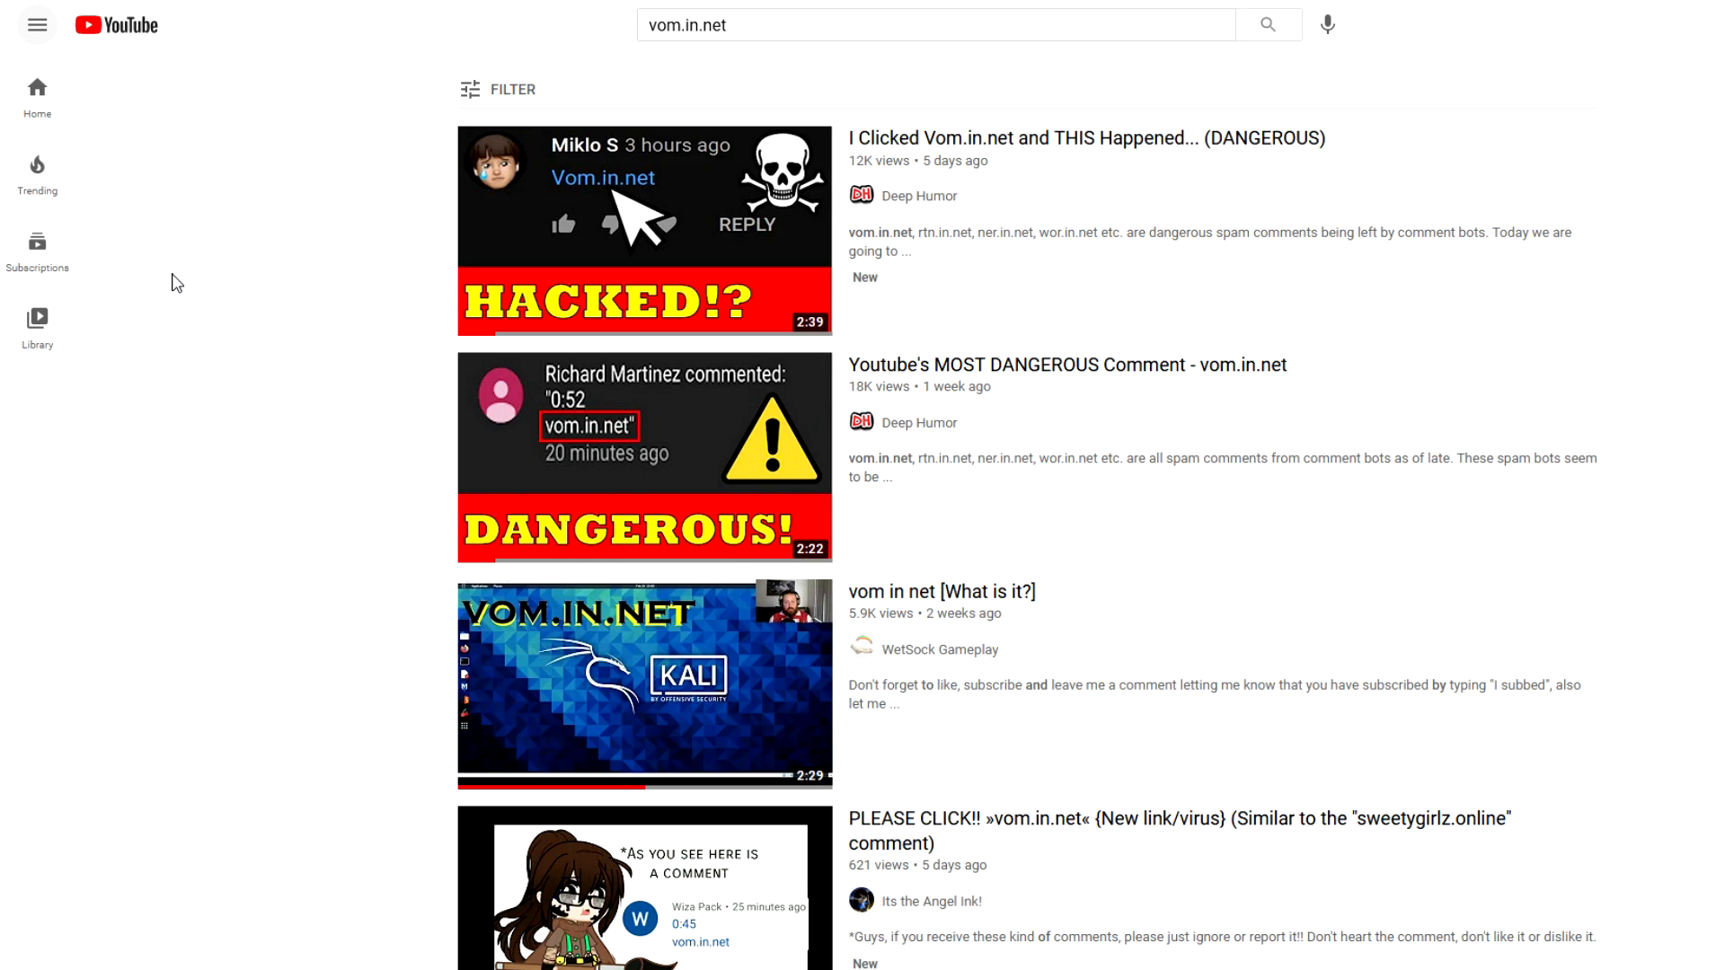
pyautogui.moveTo(262, 237)
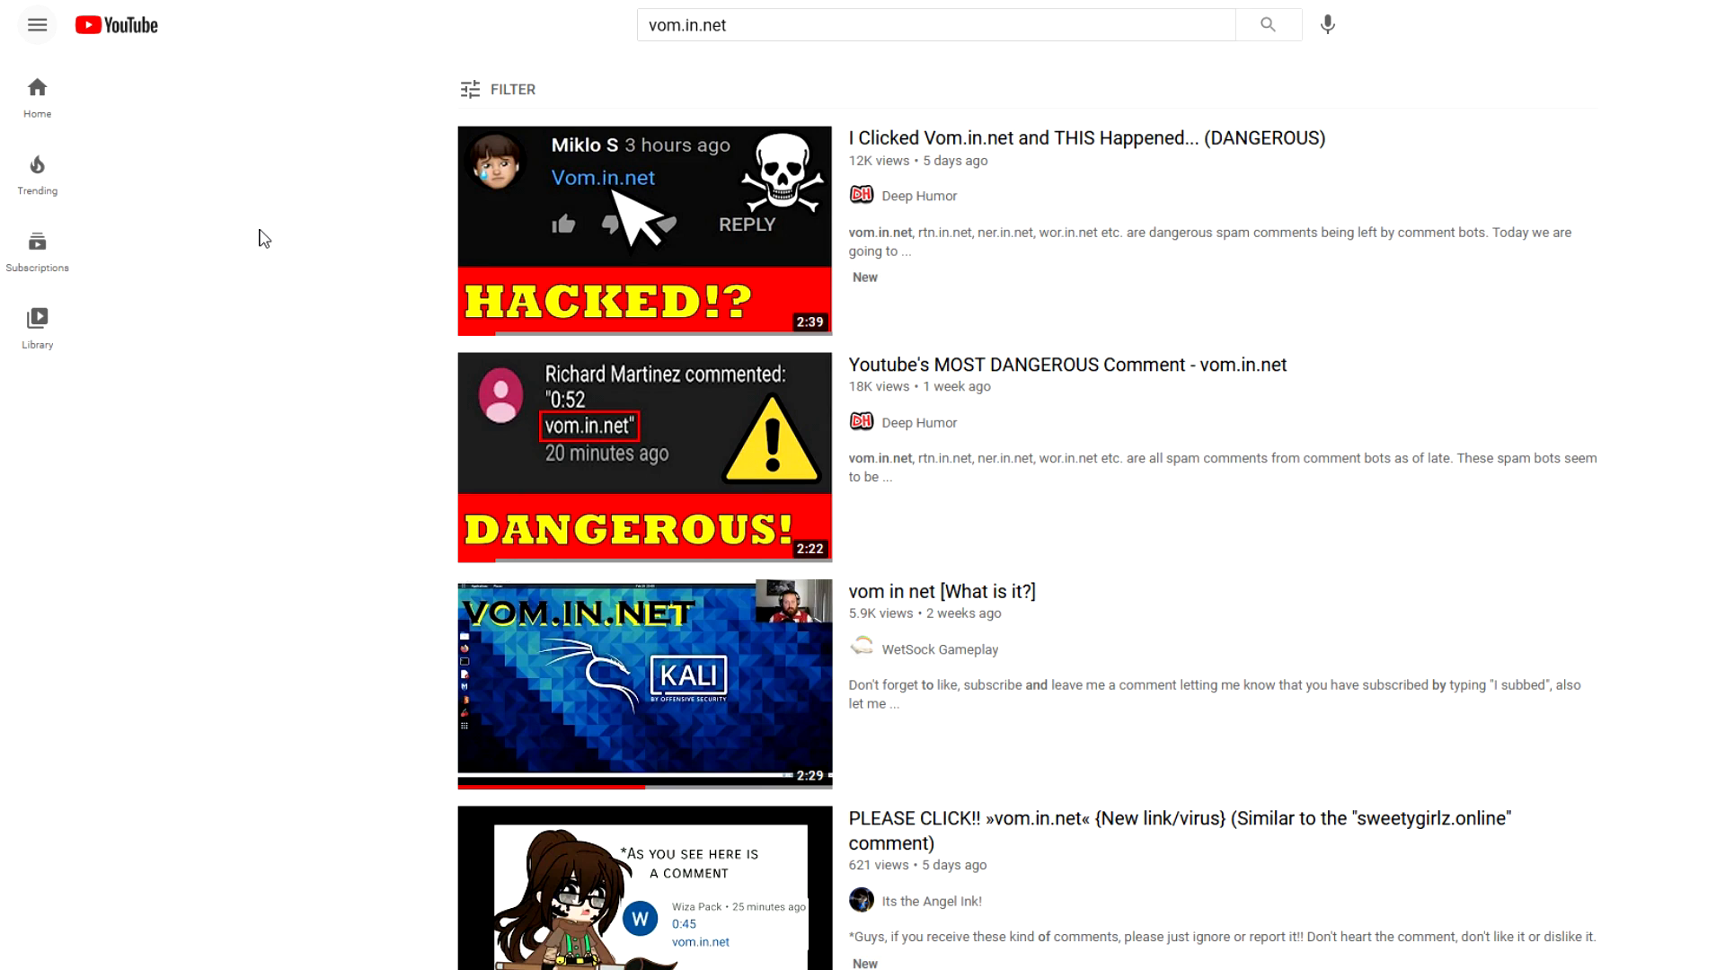
pyautogui.moveTo(503, 264)
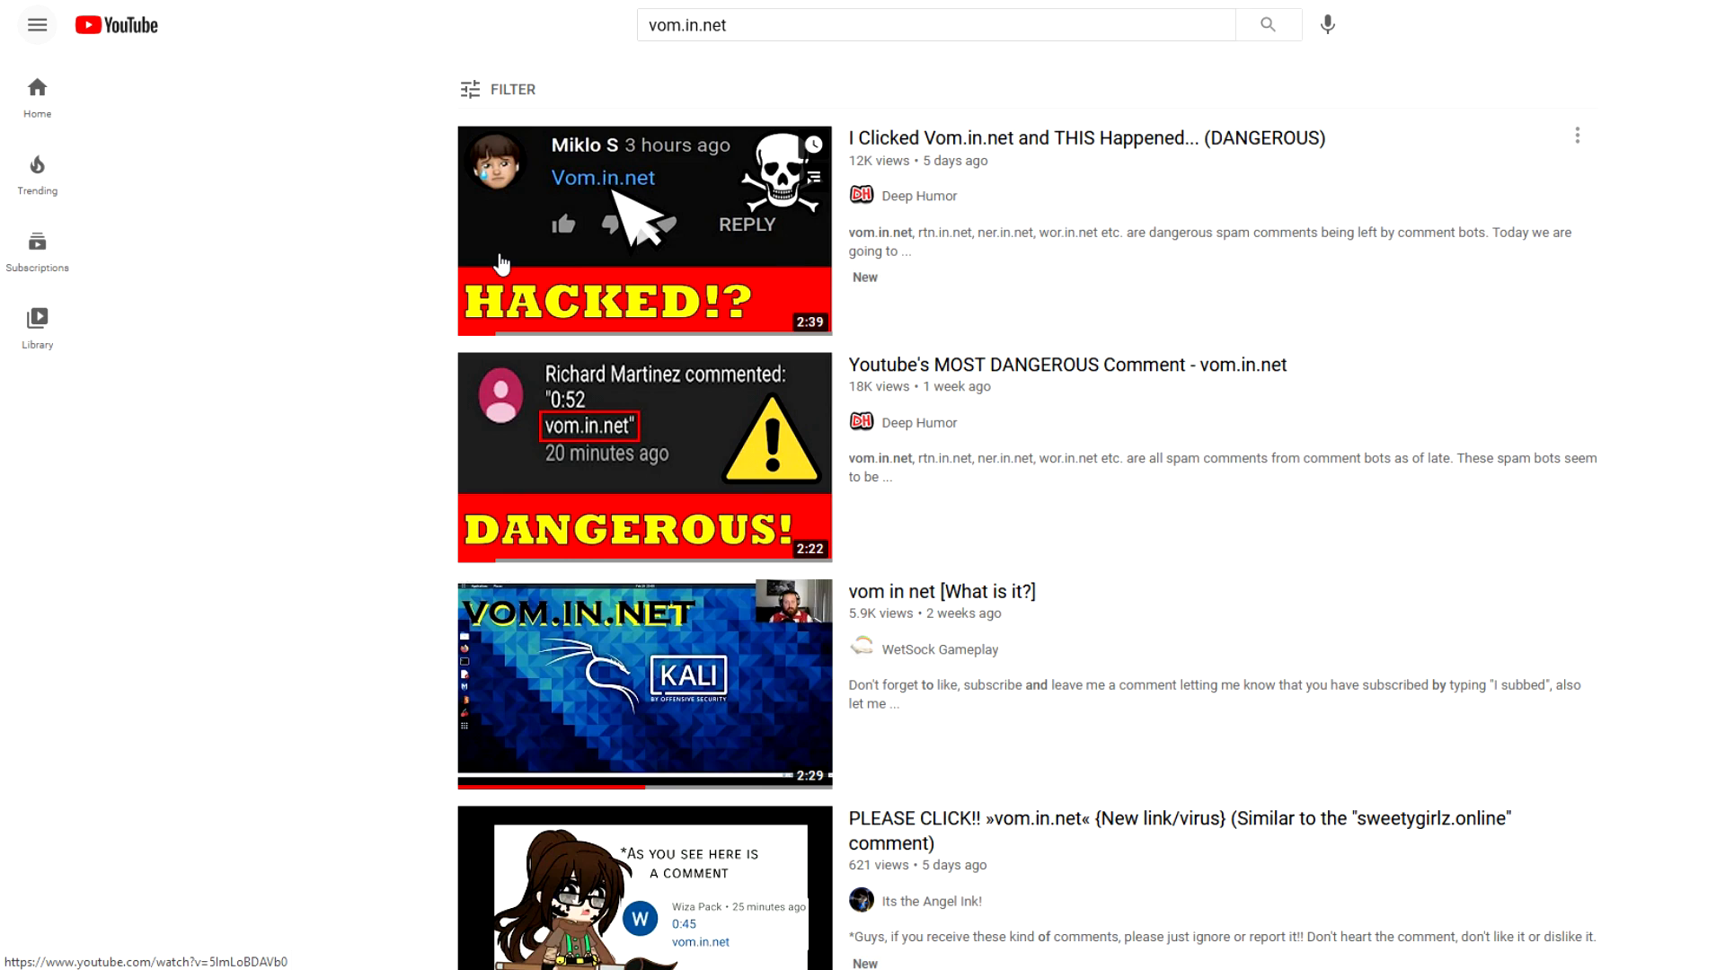
pyautogui.moveTo(291, 224)
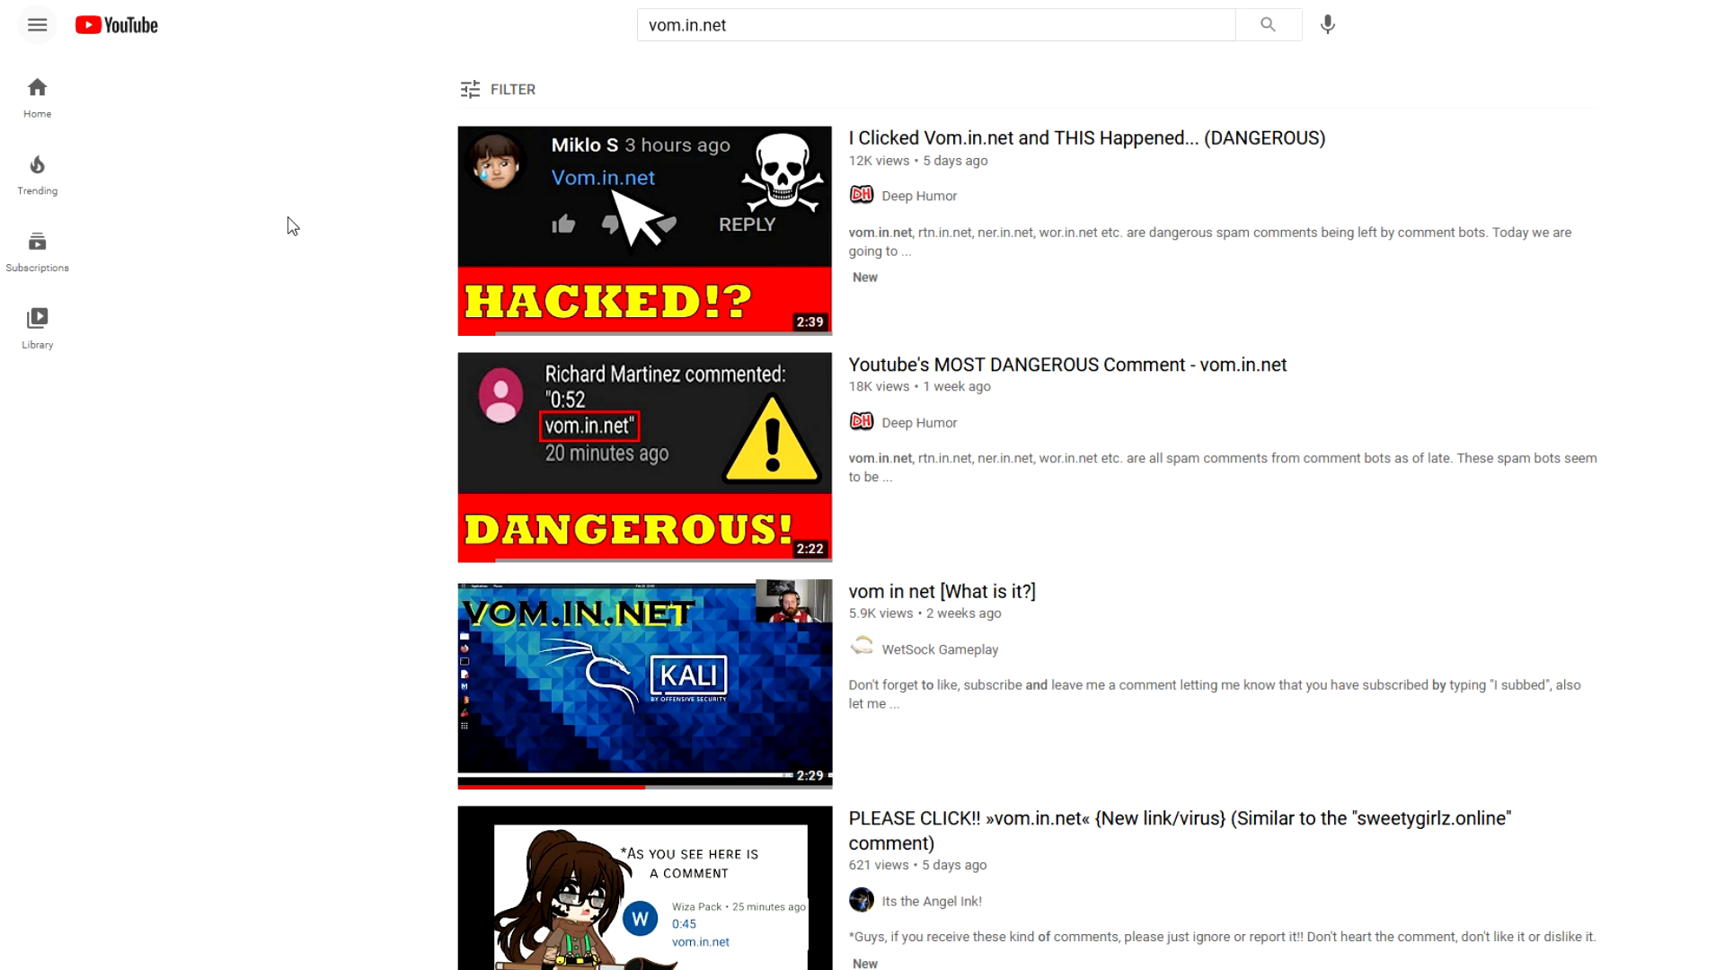
pyautogui.moveTo(377, 212)
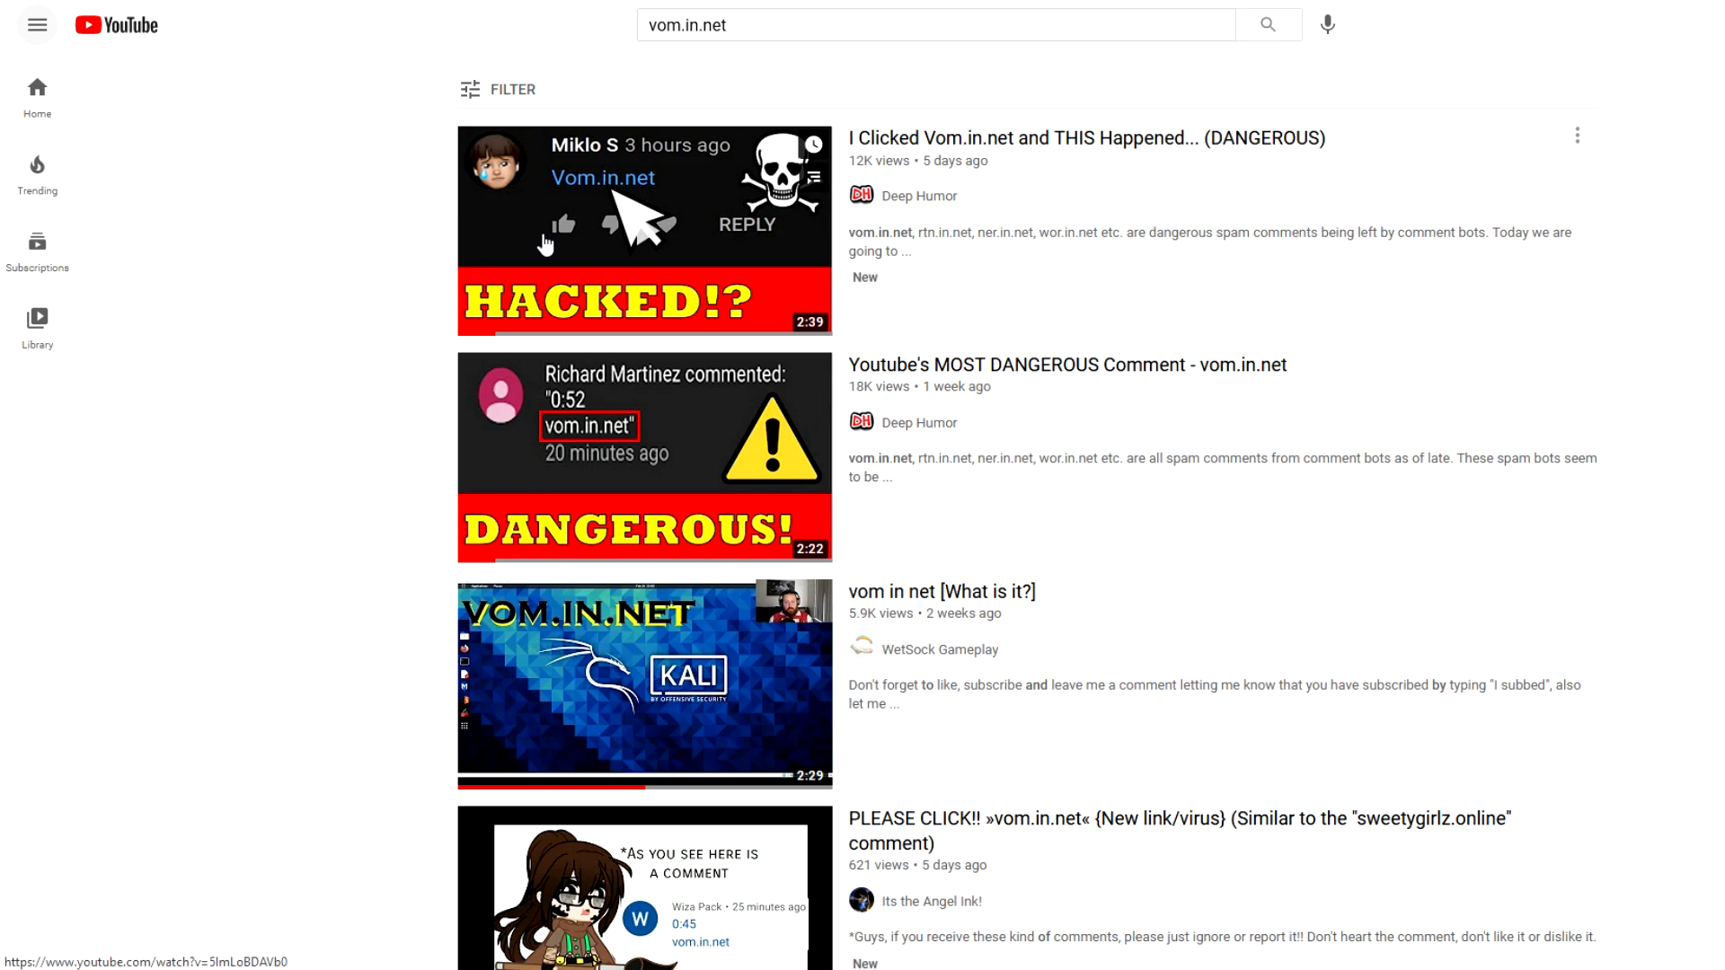
pyautogui.moveTo(190, 195)
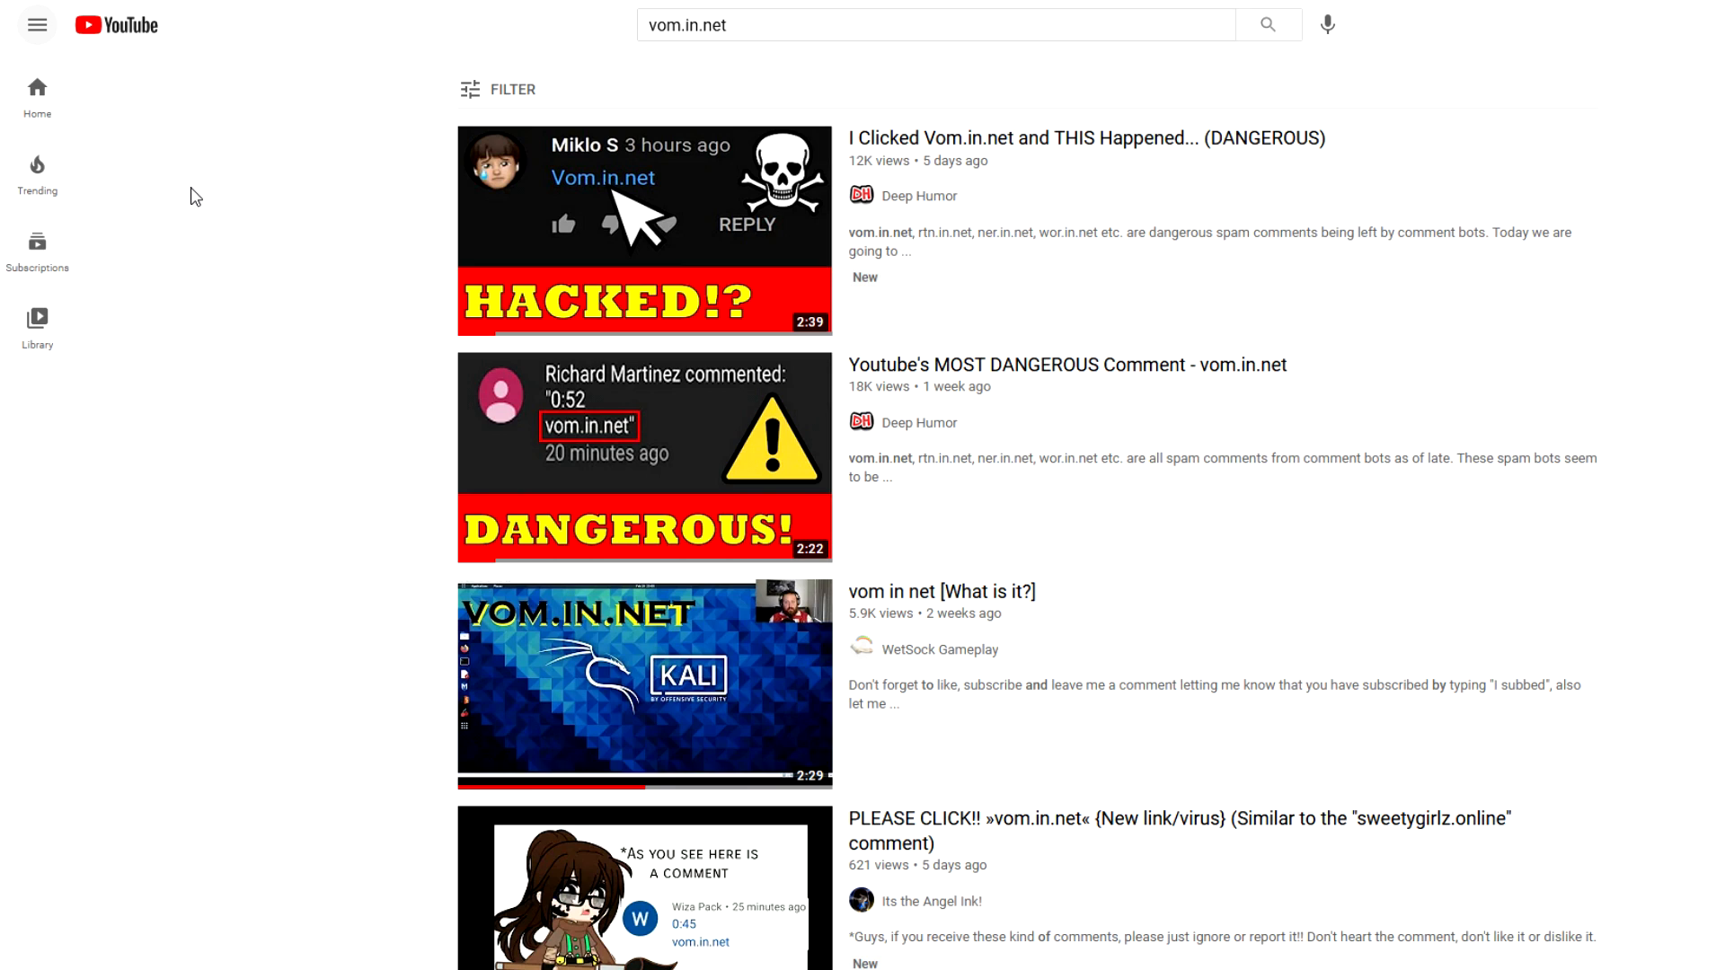
pyautogui.moveTo(230, 179)
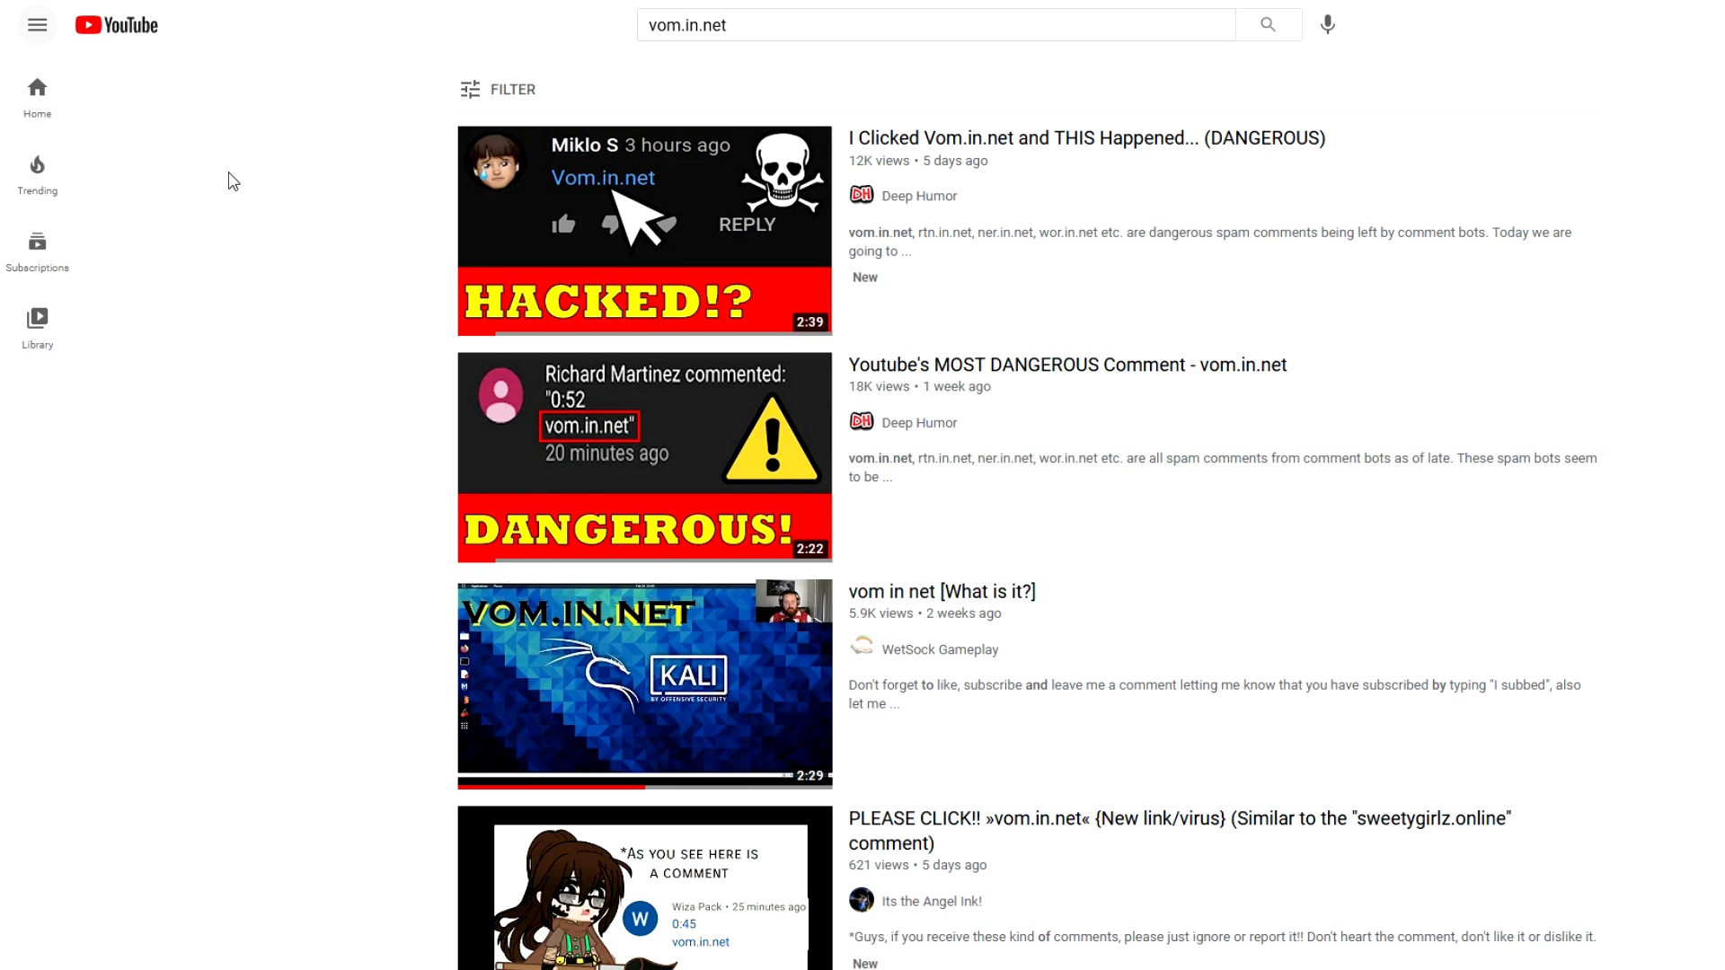
pyautogui.moveTo(259, 230)
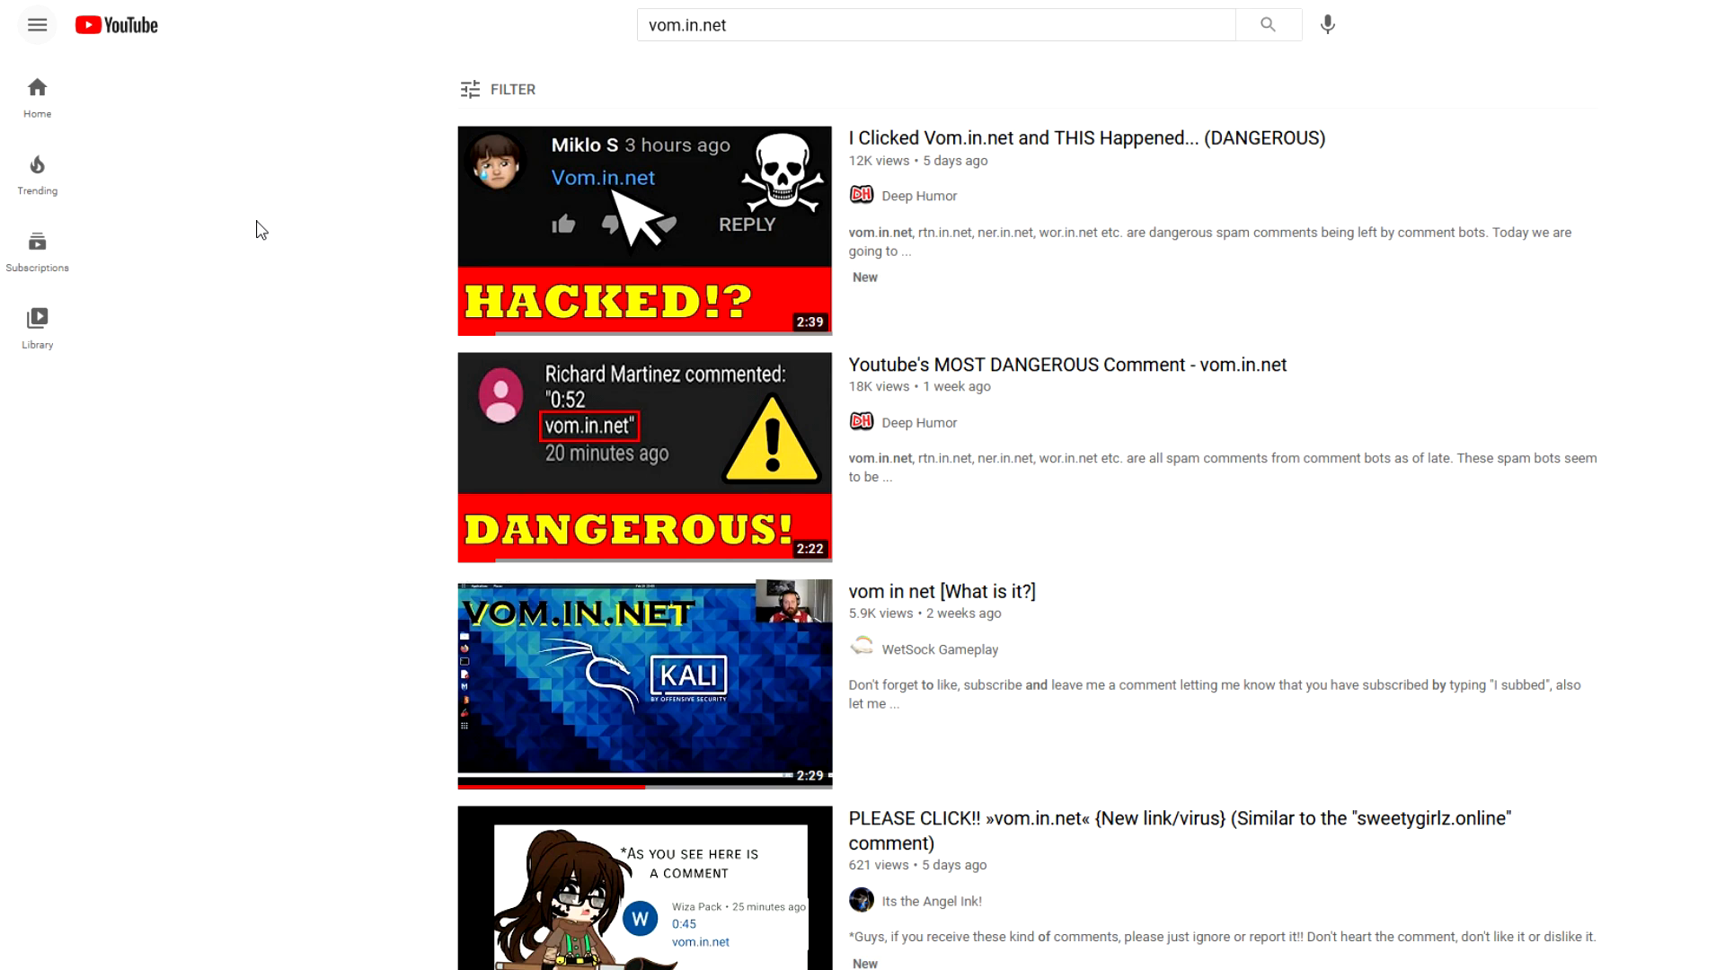
pyautogui.scroll(-3)
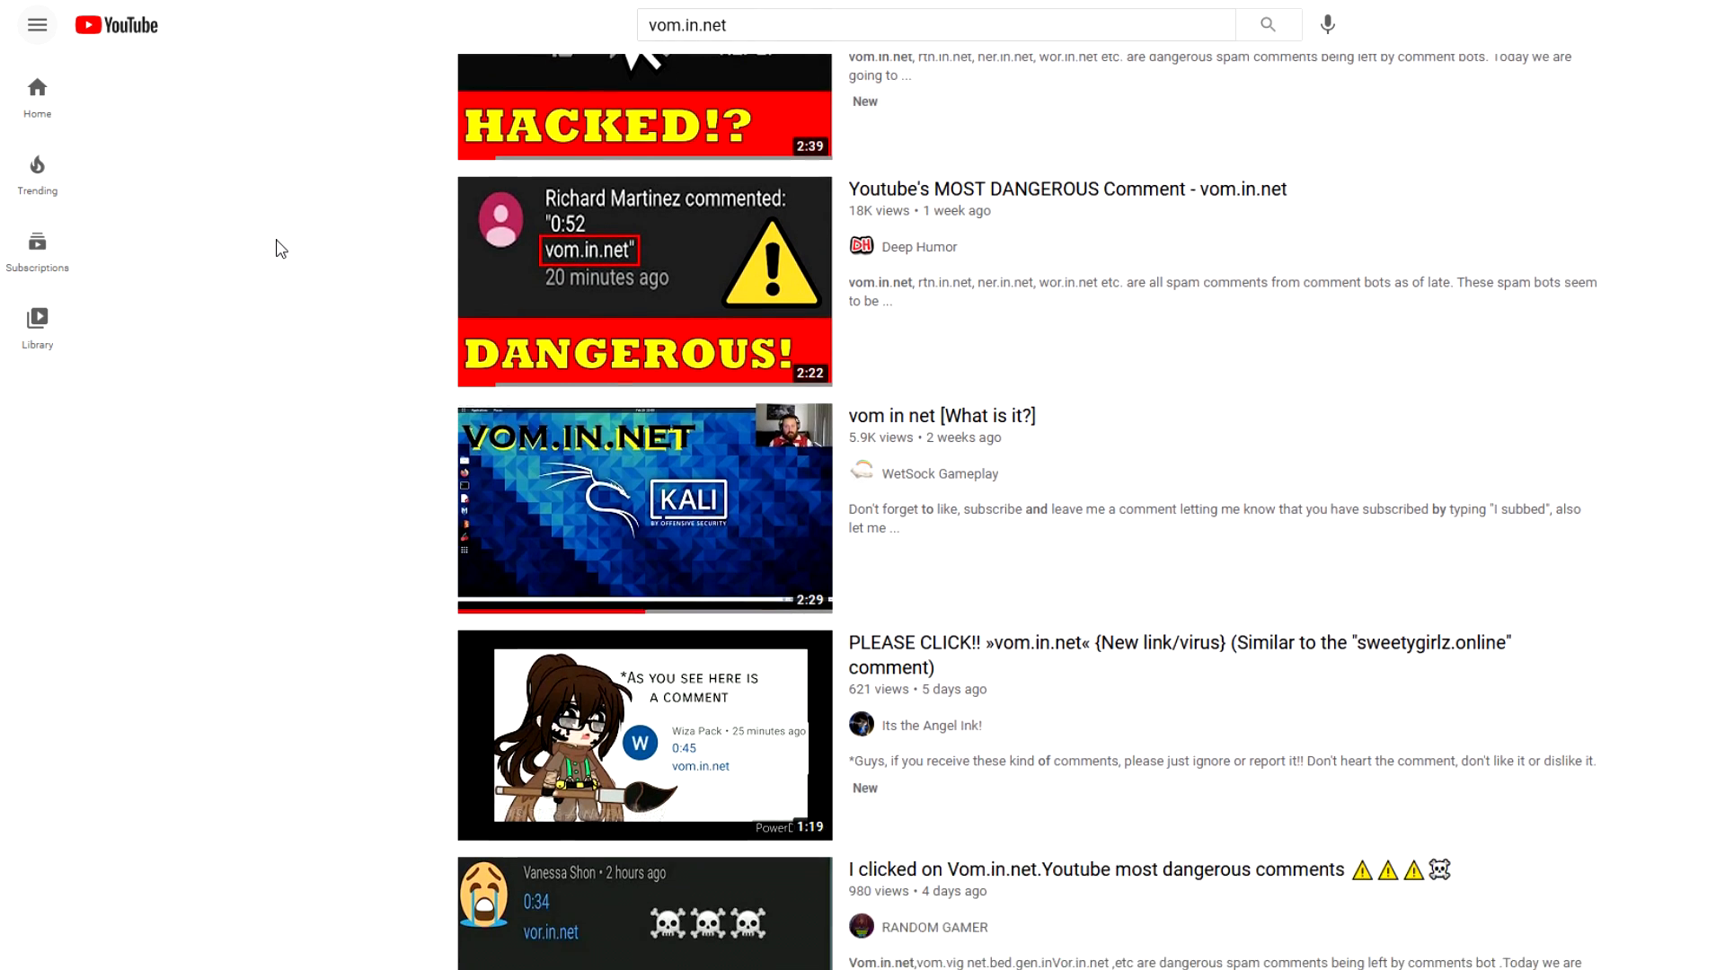
pyautogui.scroll(-3)
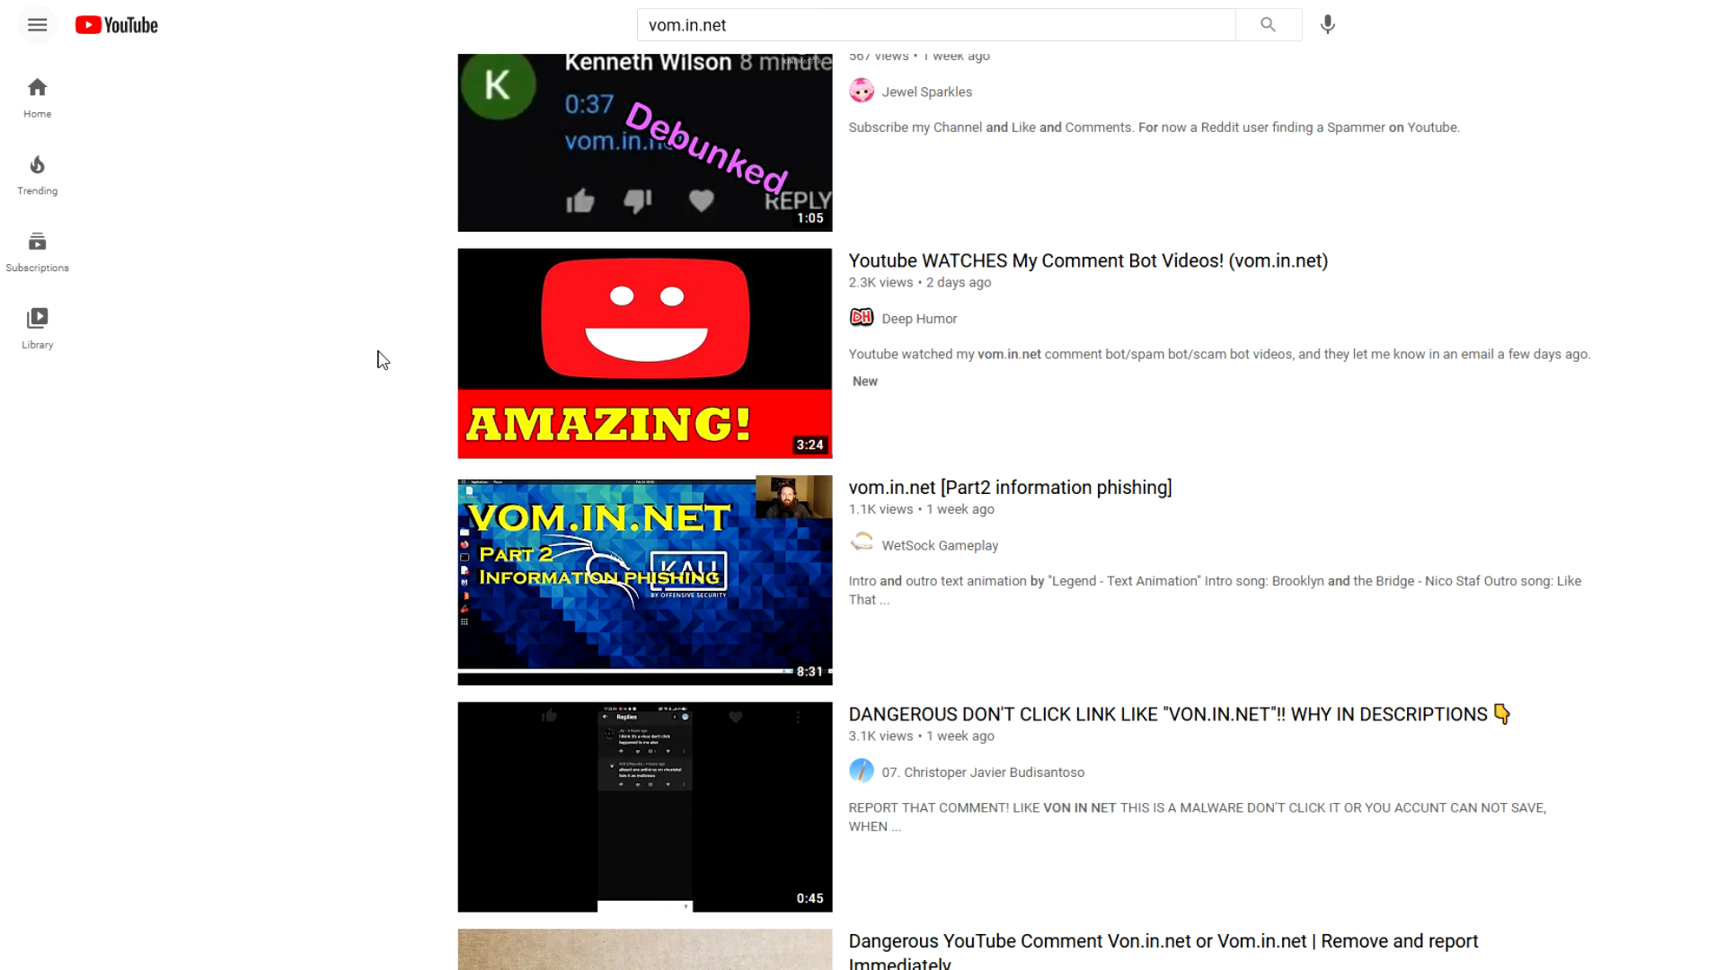
pyautogui.moveTo(374, 357)
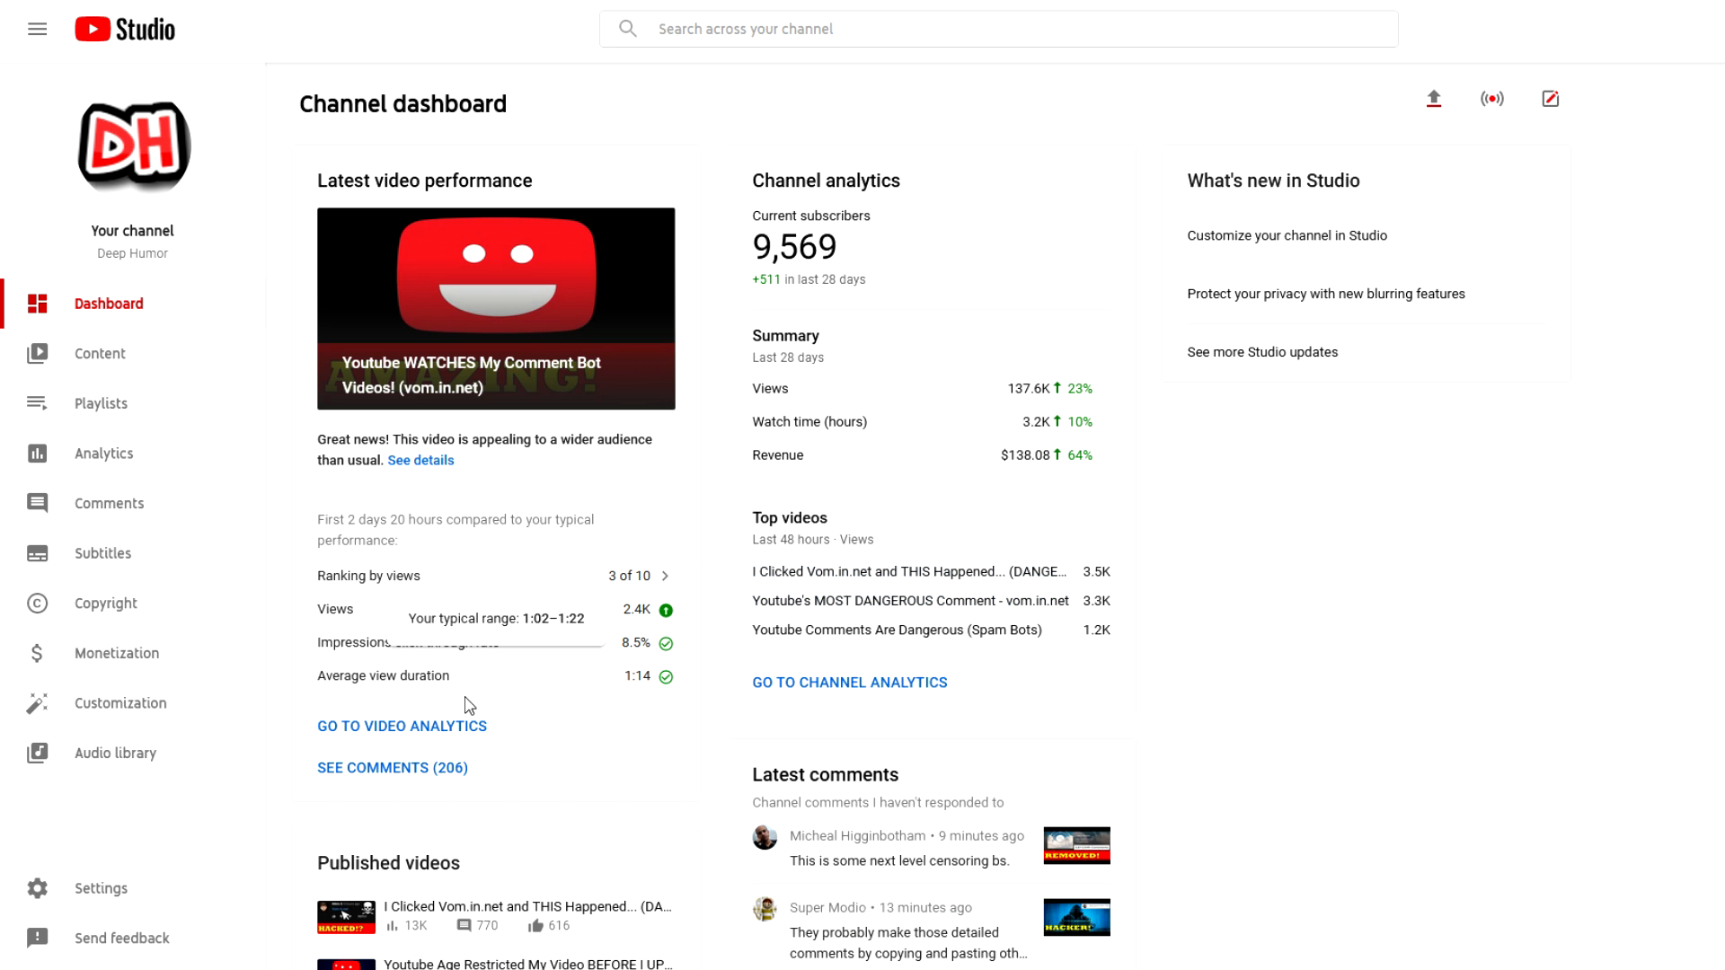
pyautogui.click(101, 889)
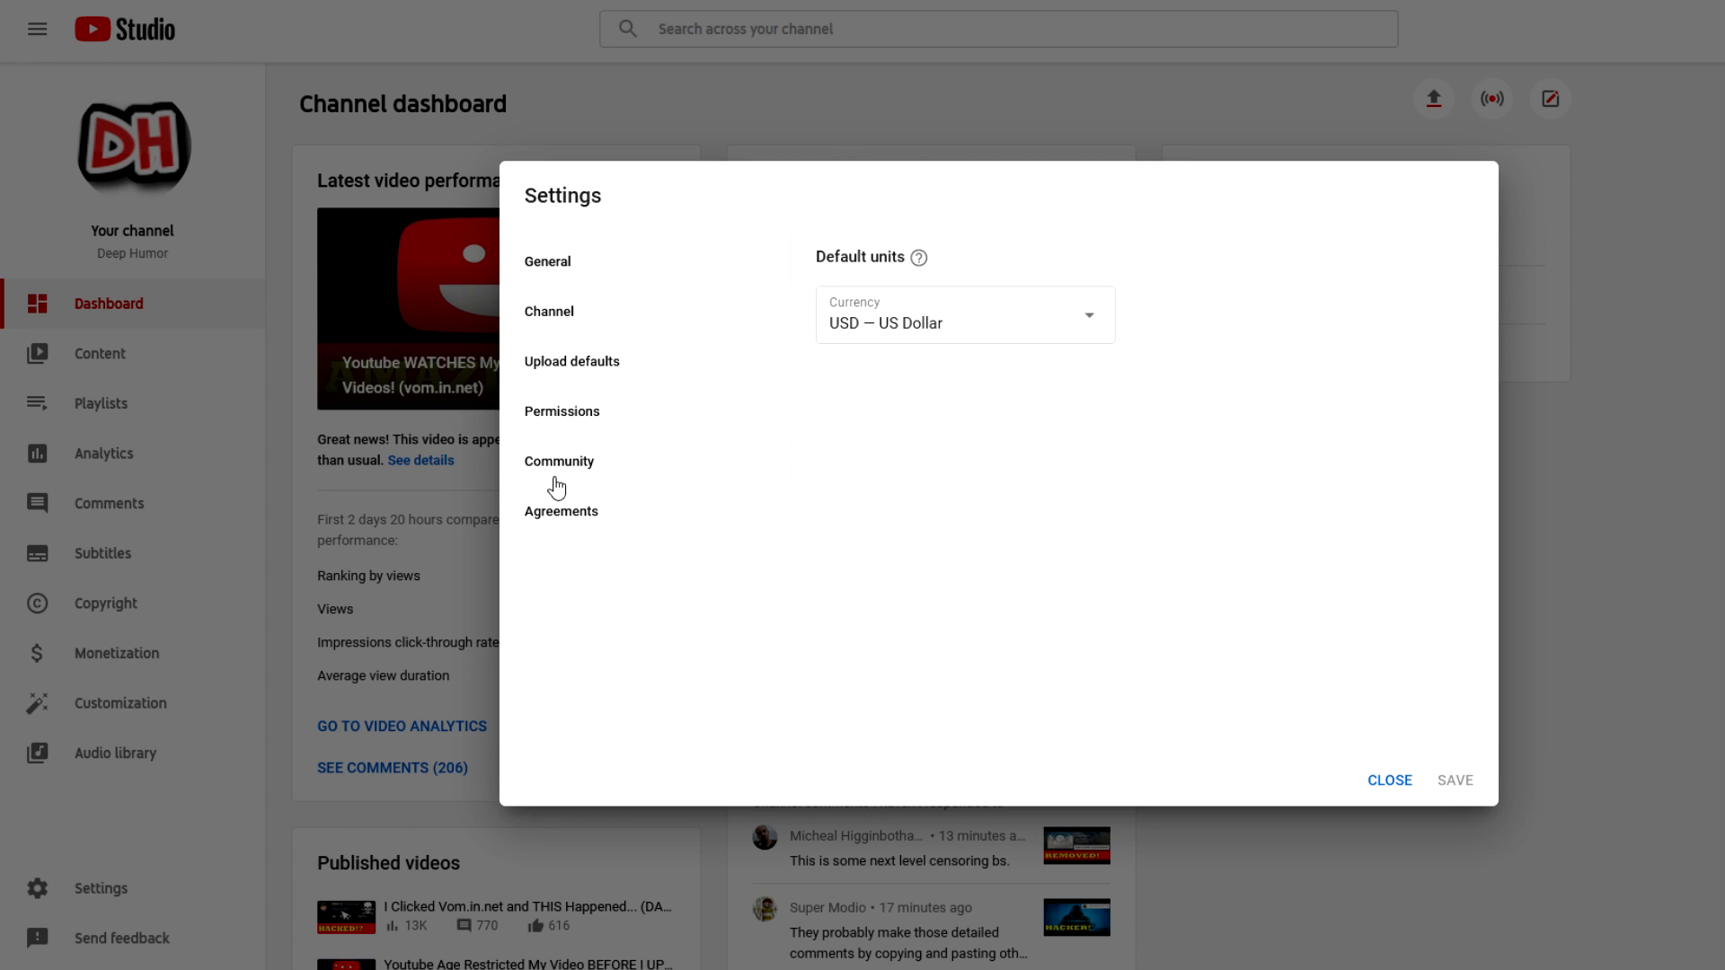
pyautogui.click(559, 462)
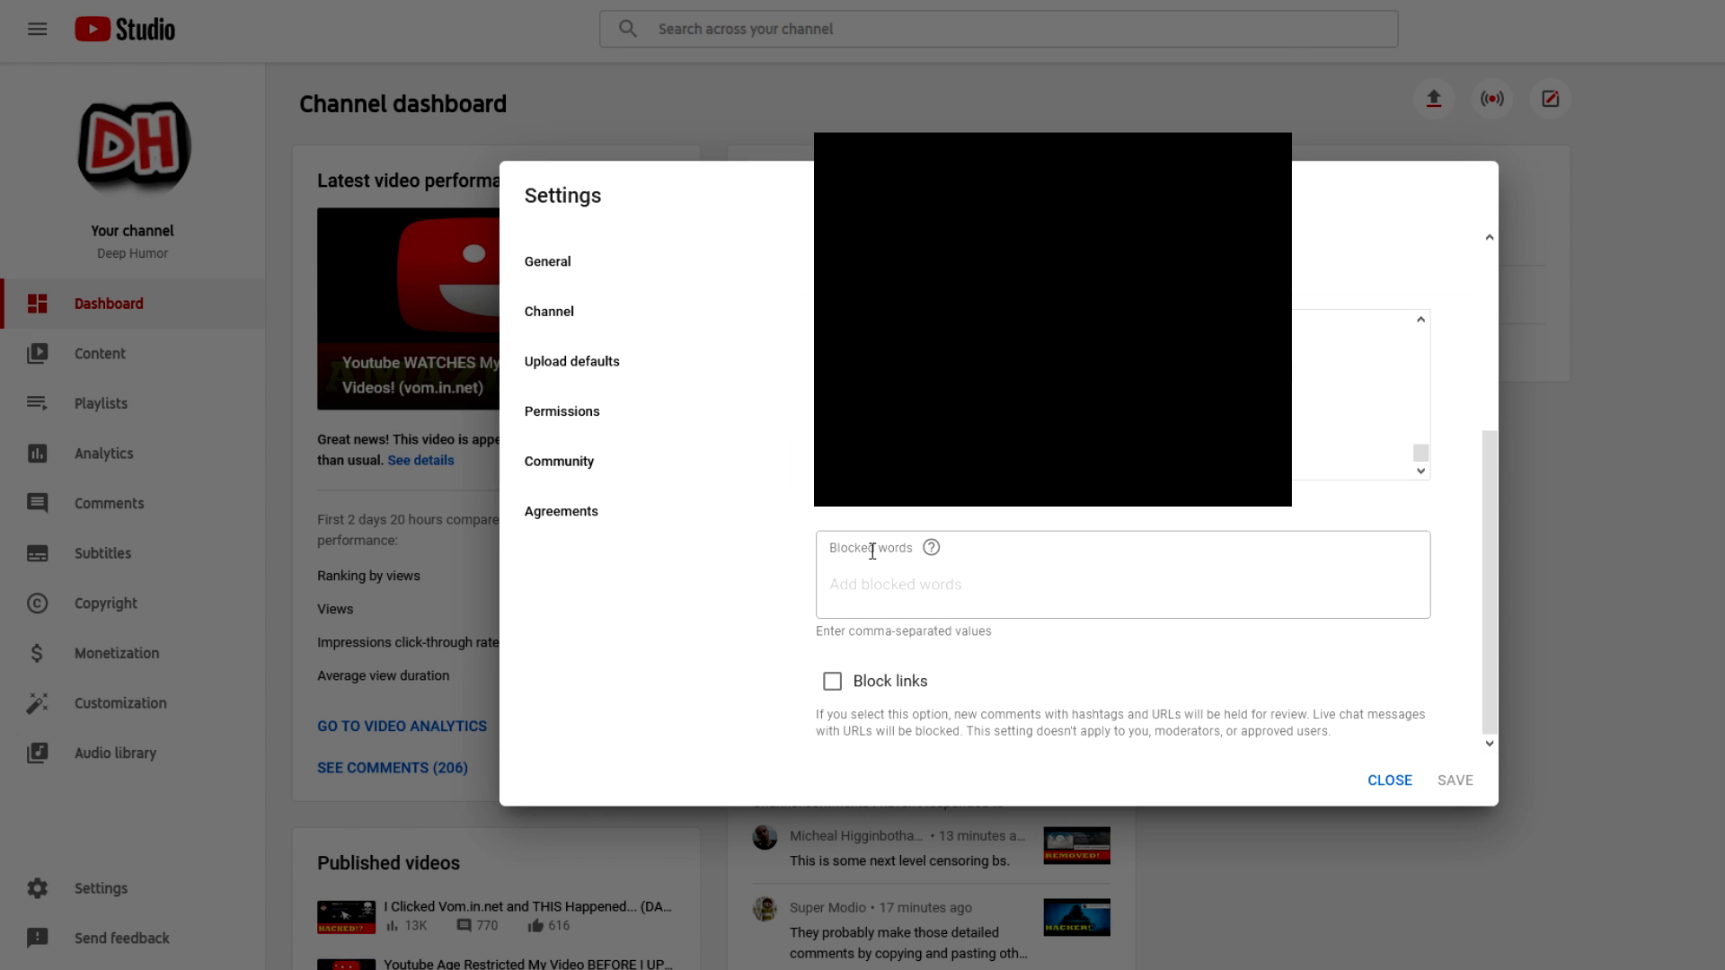
pyautogui.moveTo(845, 592)
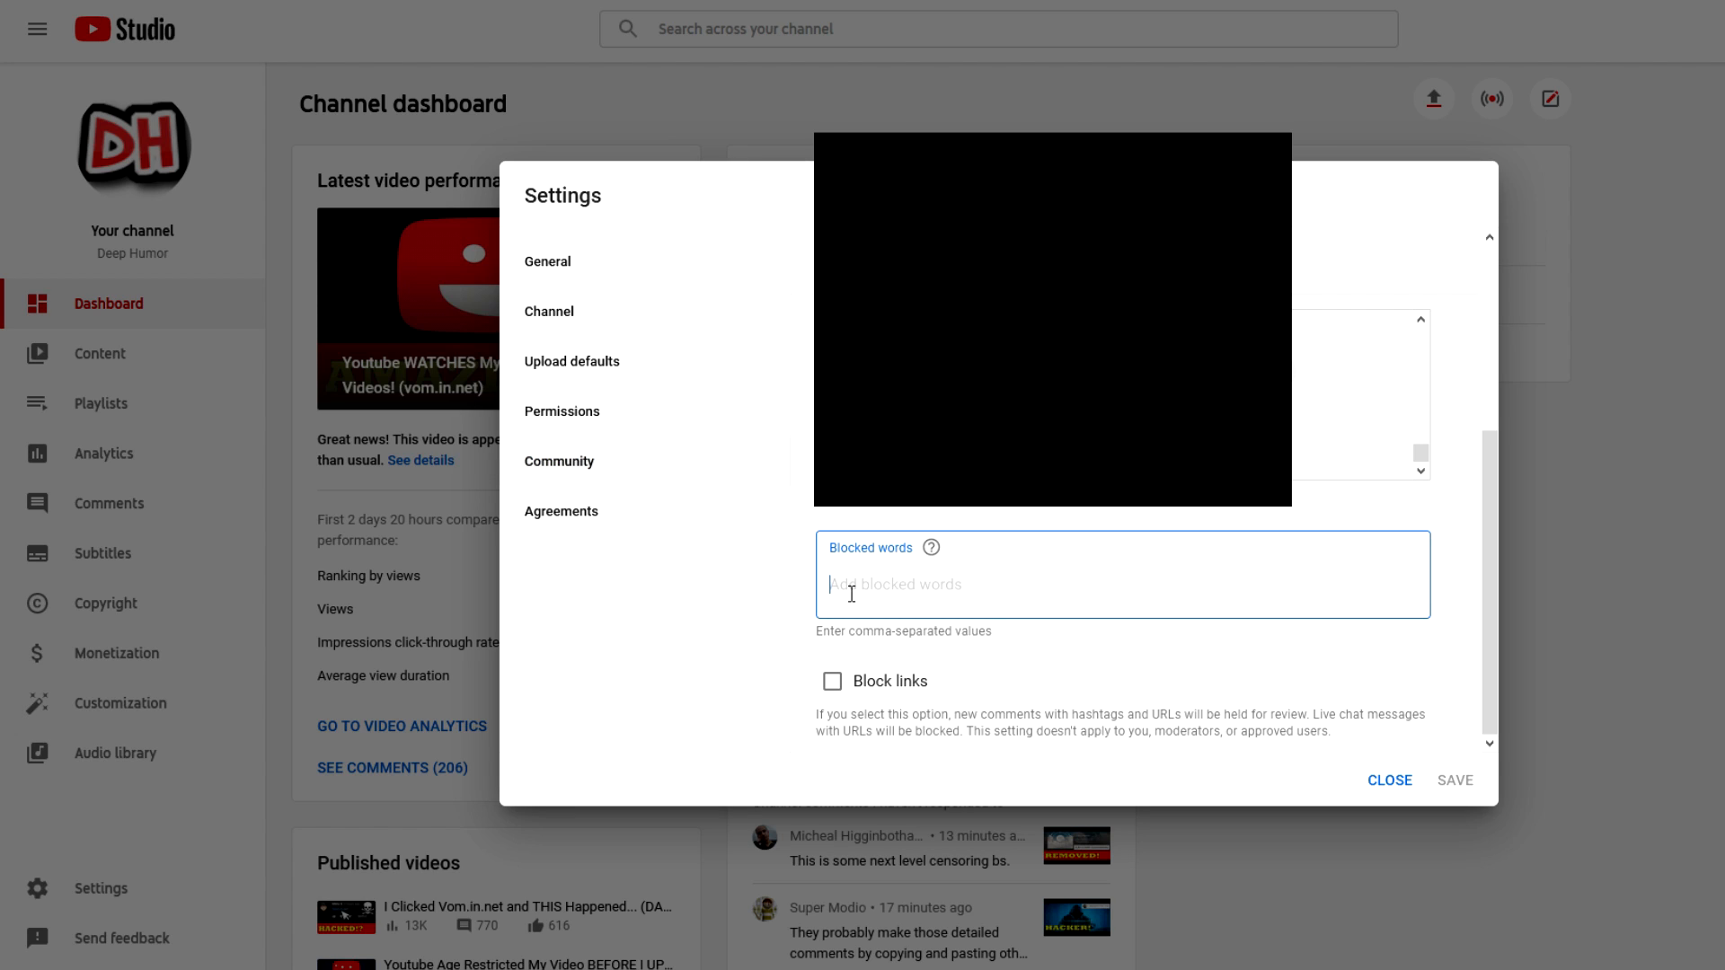
# Enter vom.in.net in the Blocked words field.
pyautogui.write('vom.in.net')
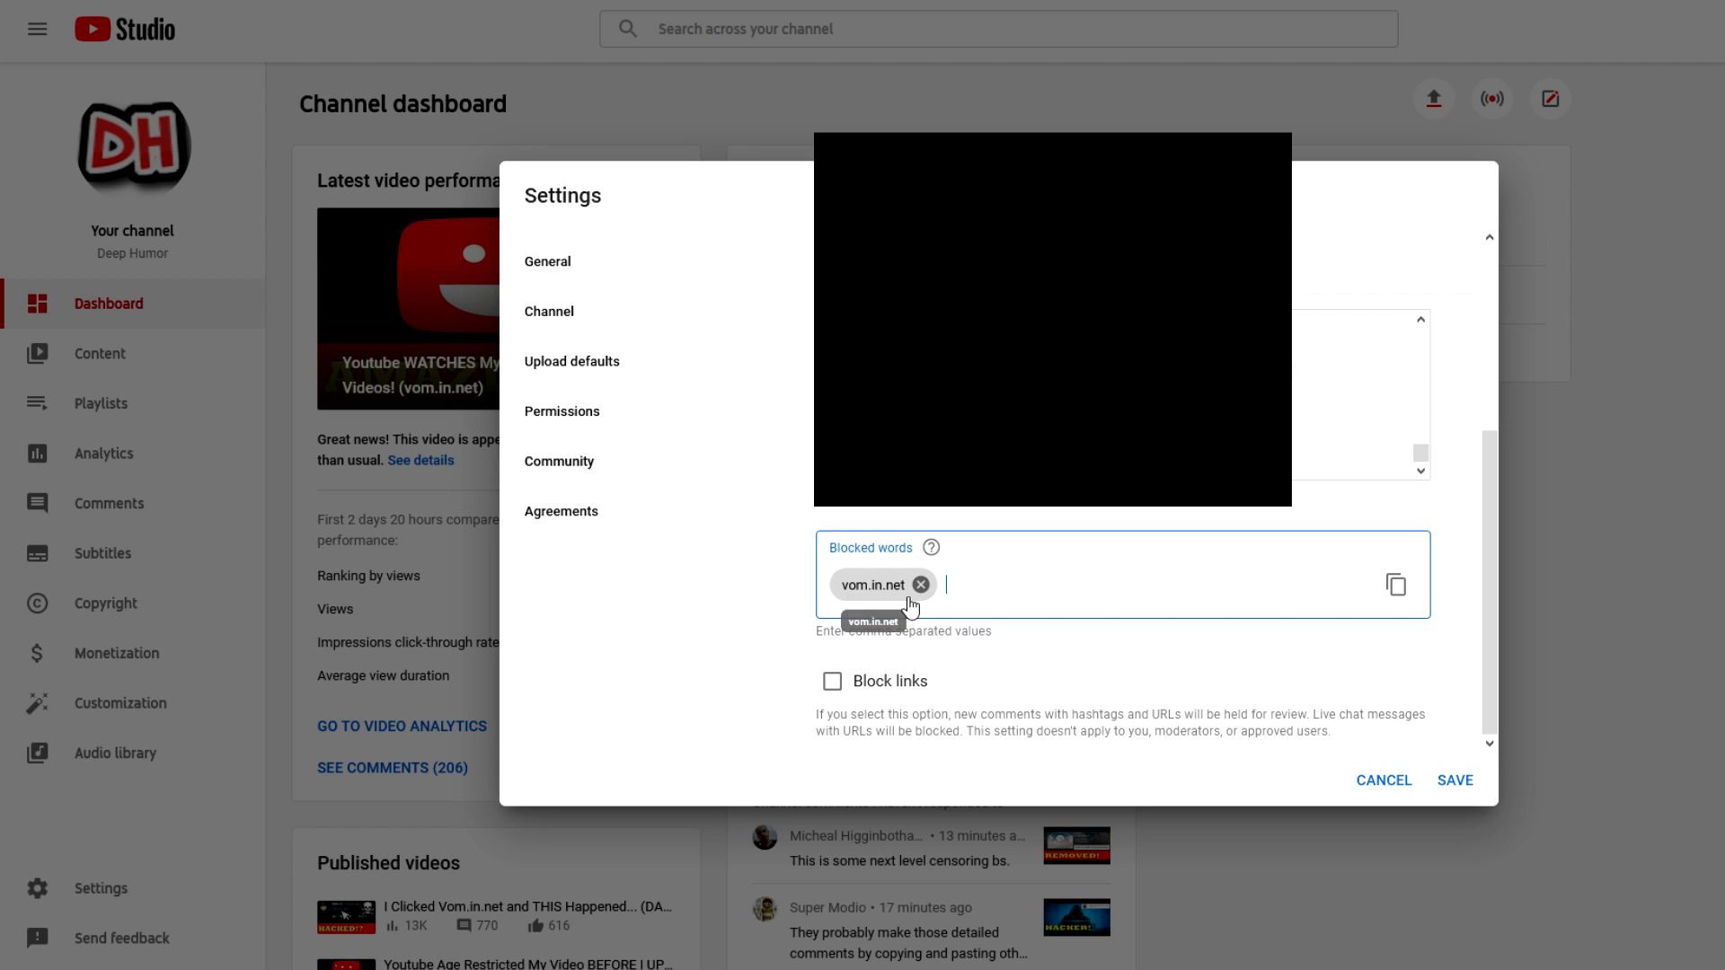
pyautogui.moveTo(1358, 517)
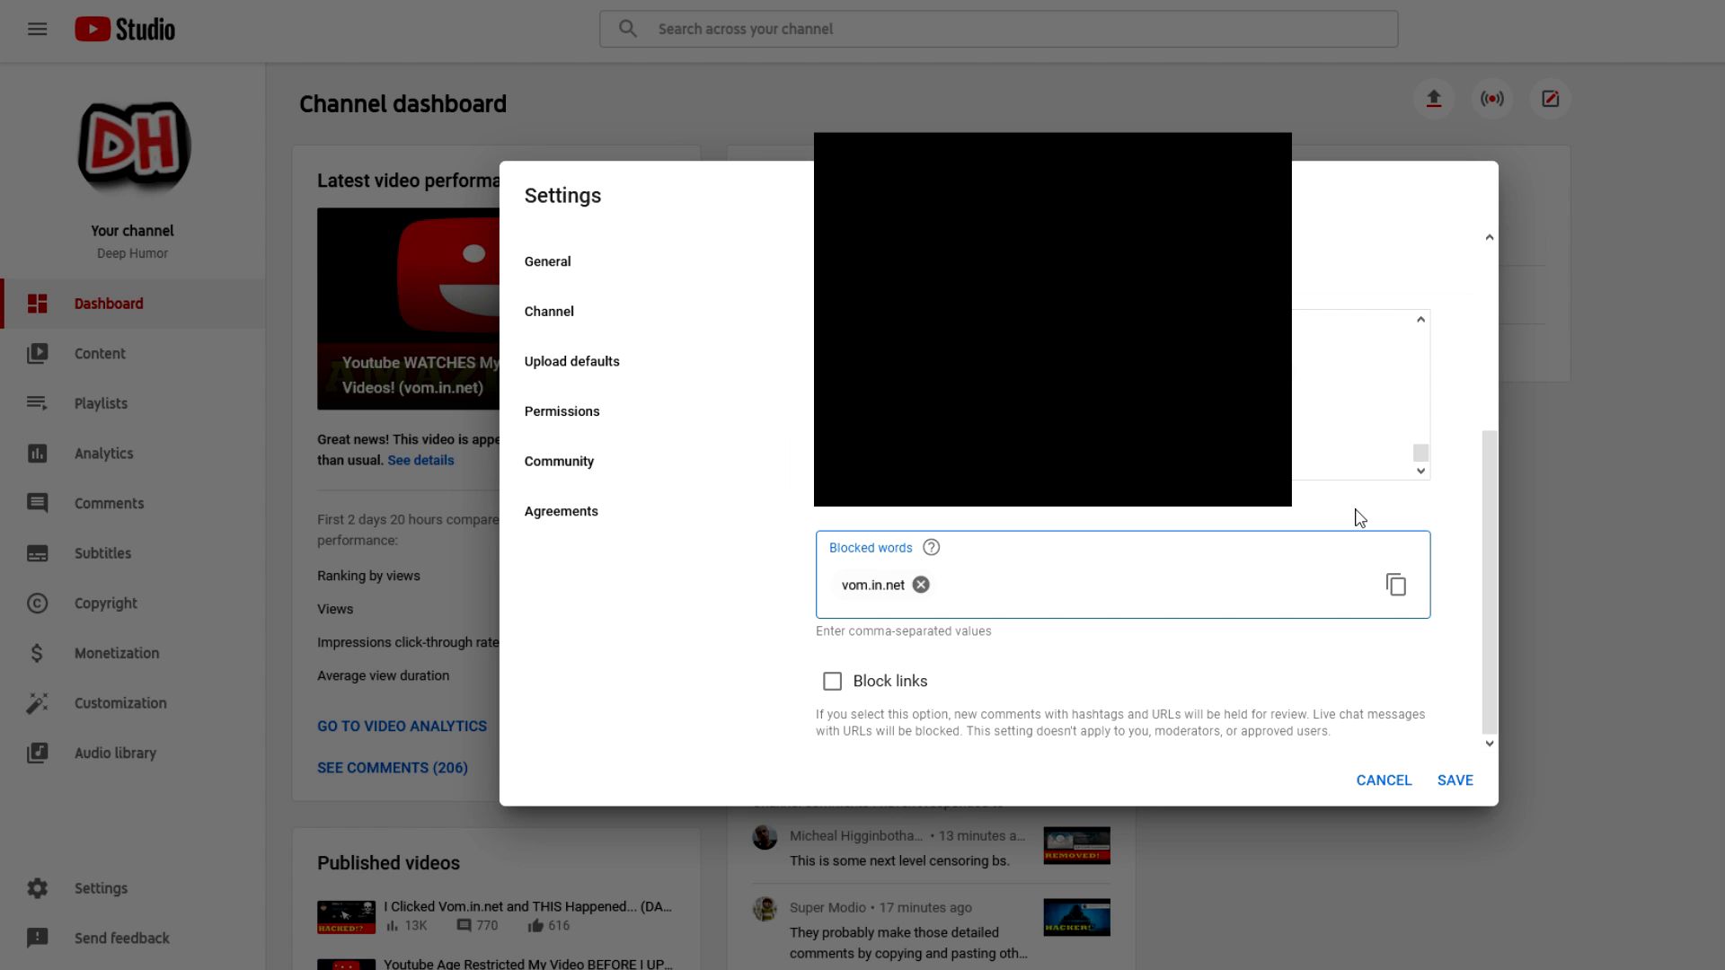
# Enter ner.in.net as the second blocked word after vom.in.net.
pyautogui.write('ner.in.net')
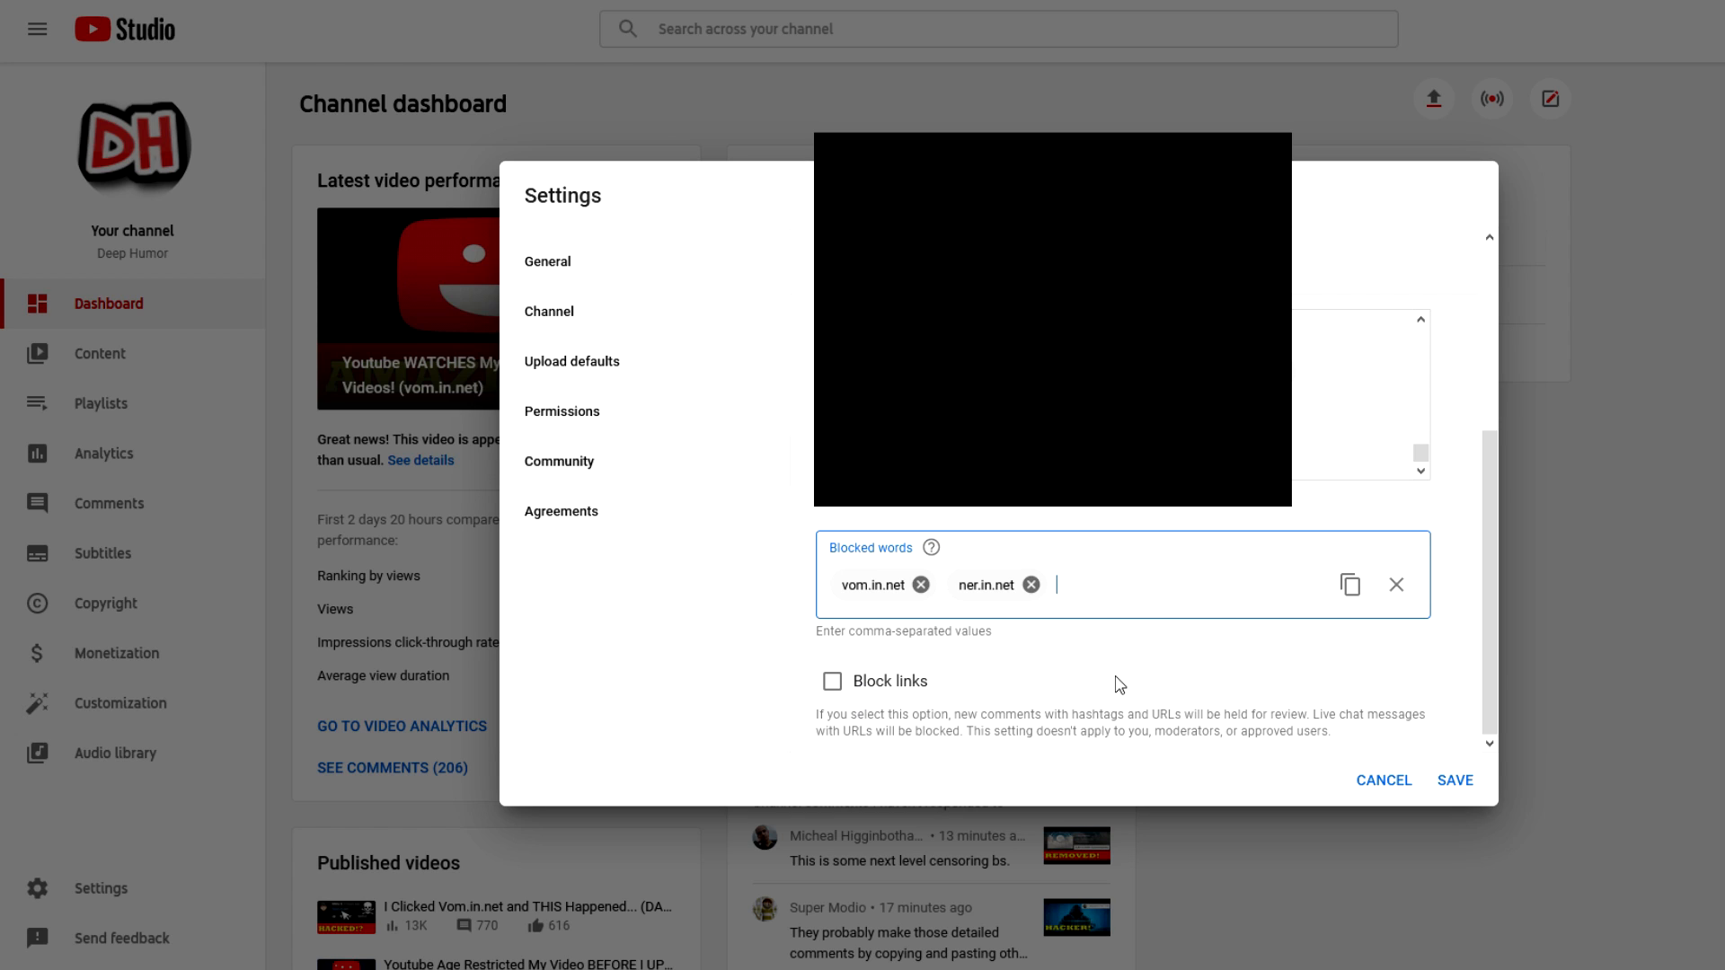
pyautogui.click(835, 681)
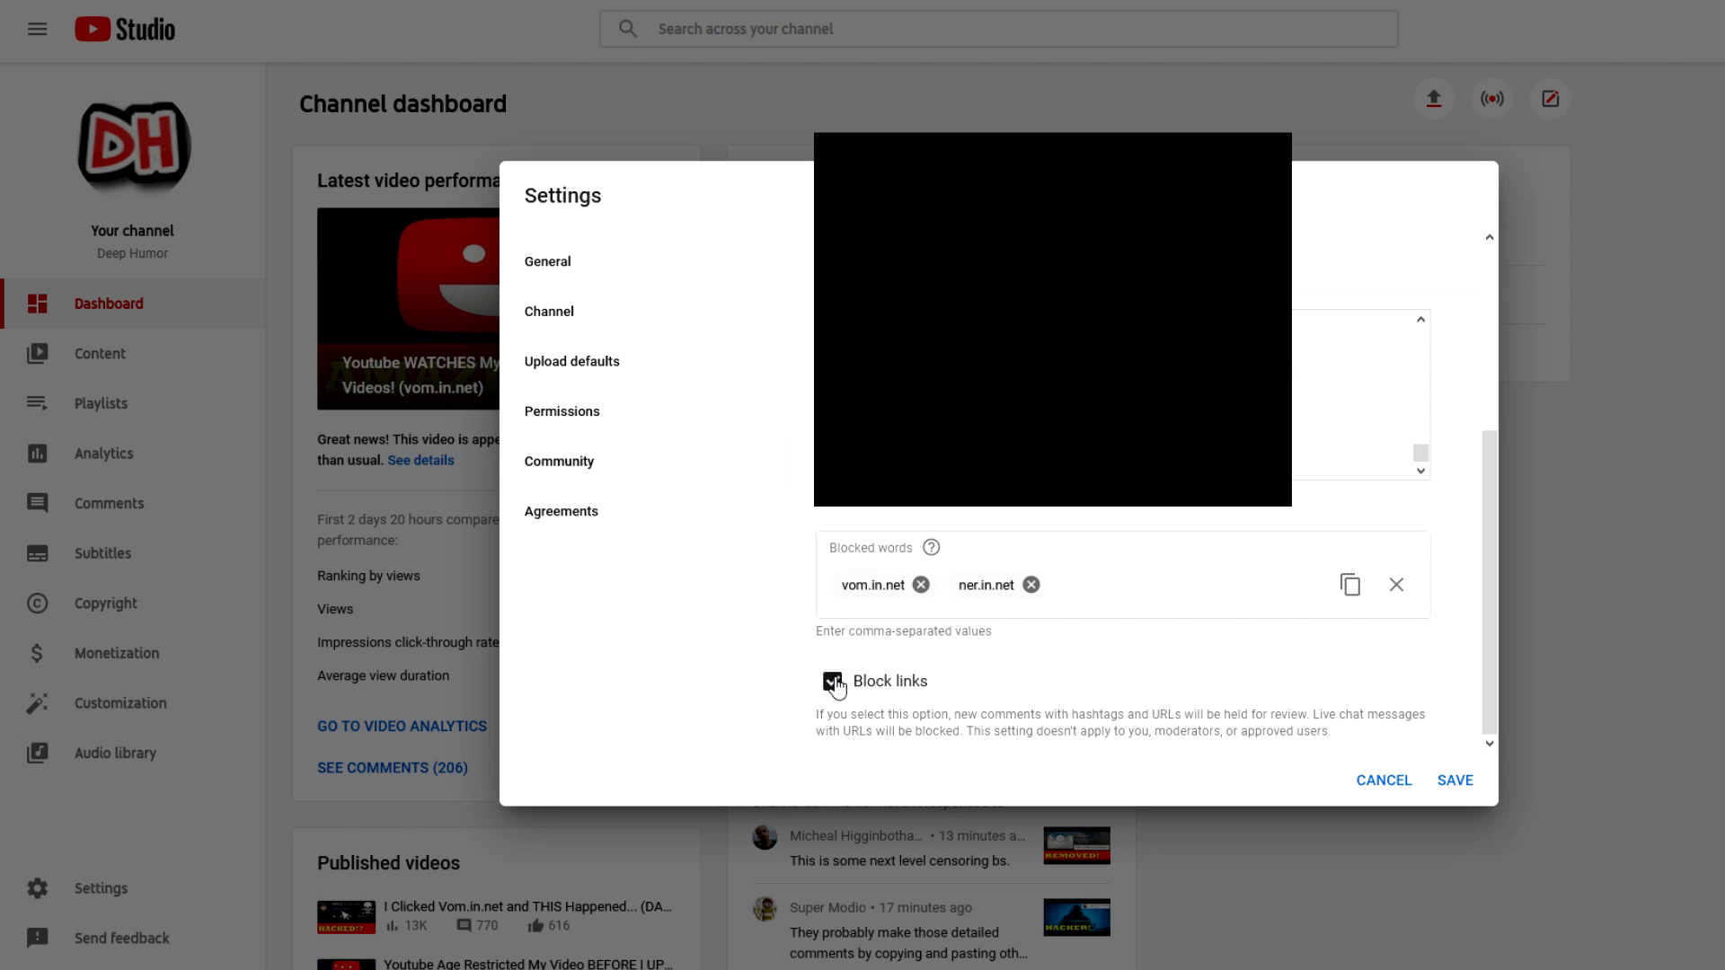
pyautogui.click(828, 681)
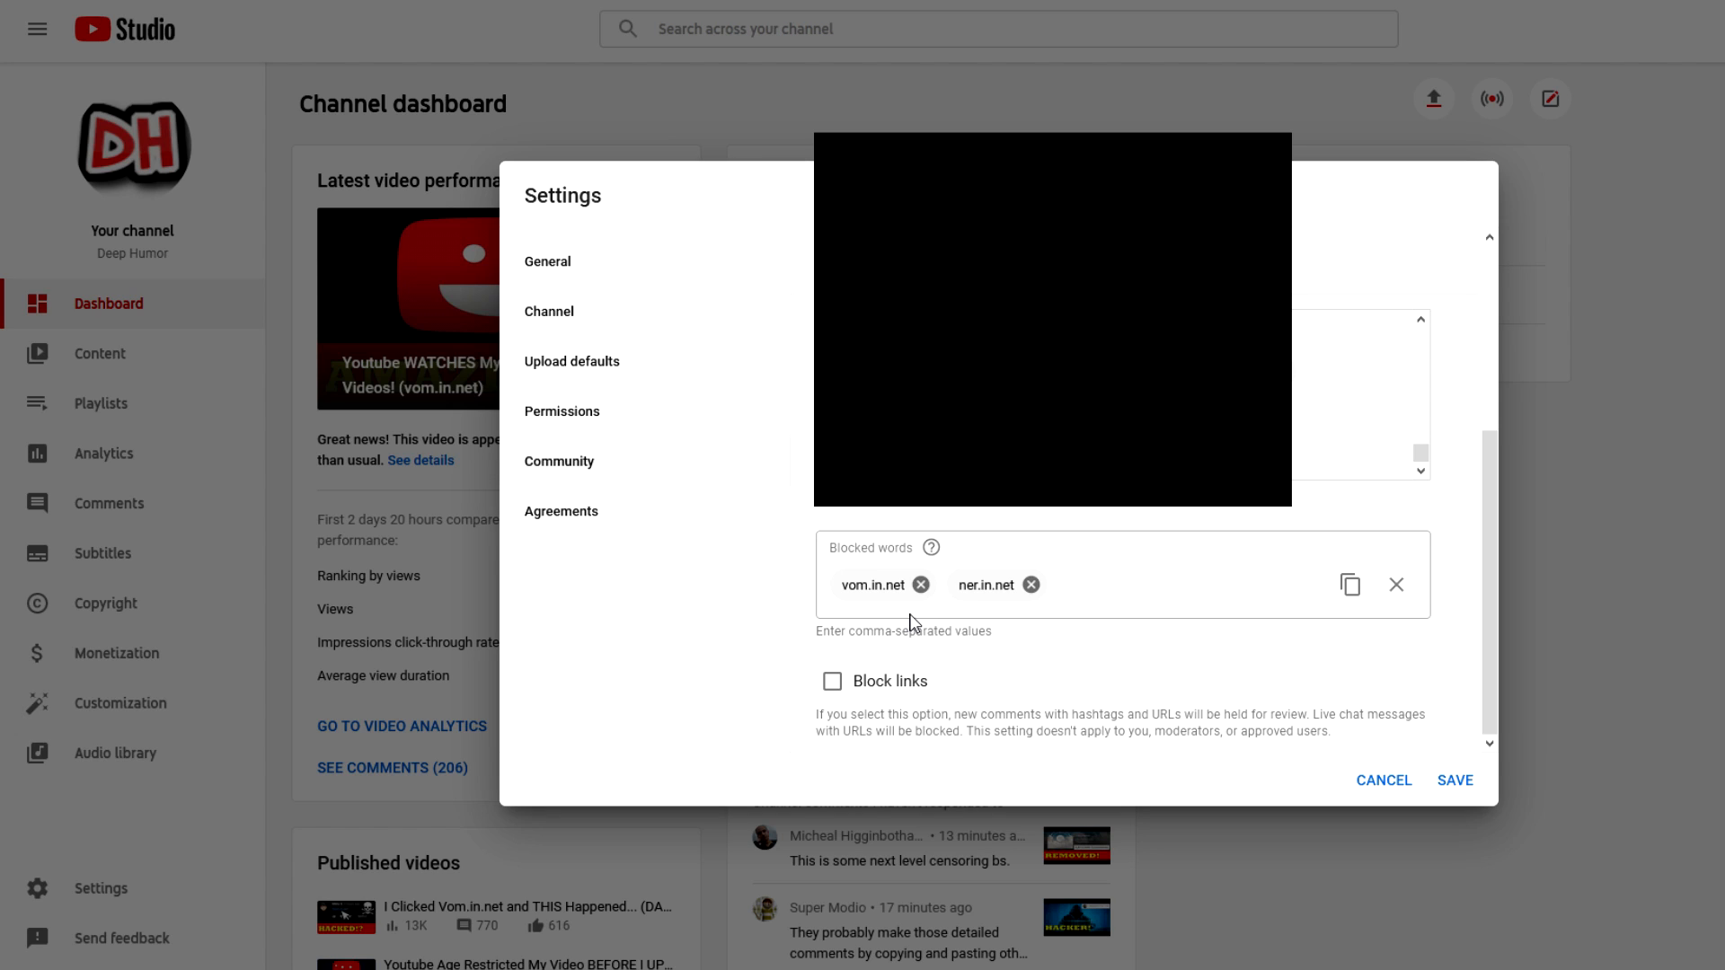
pyautogui.moveTo(930, 619)
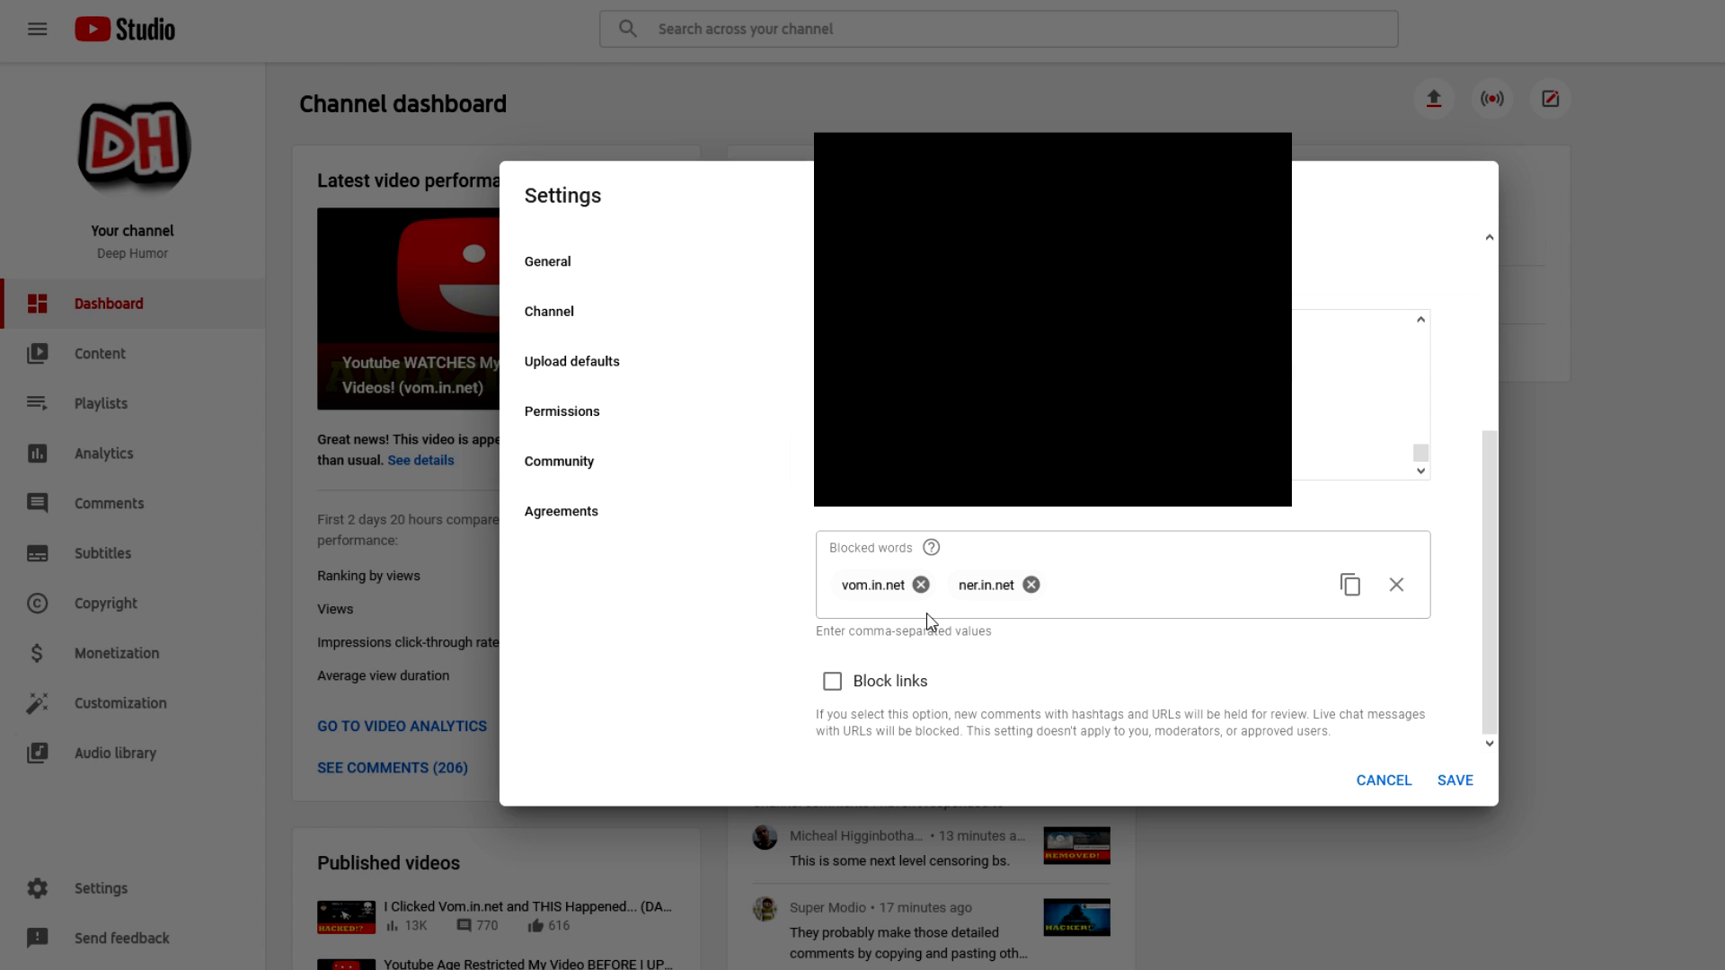